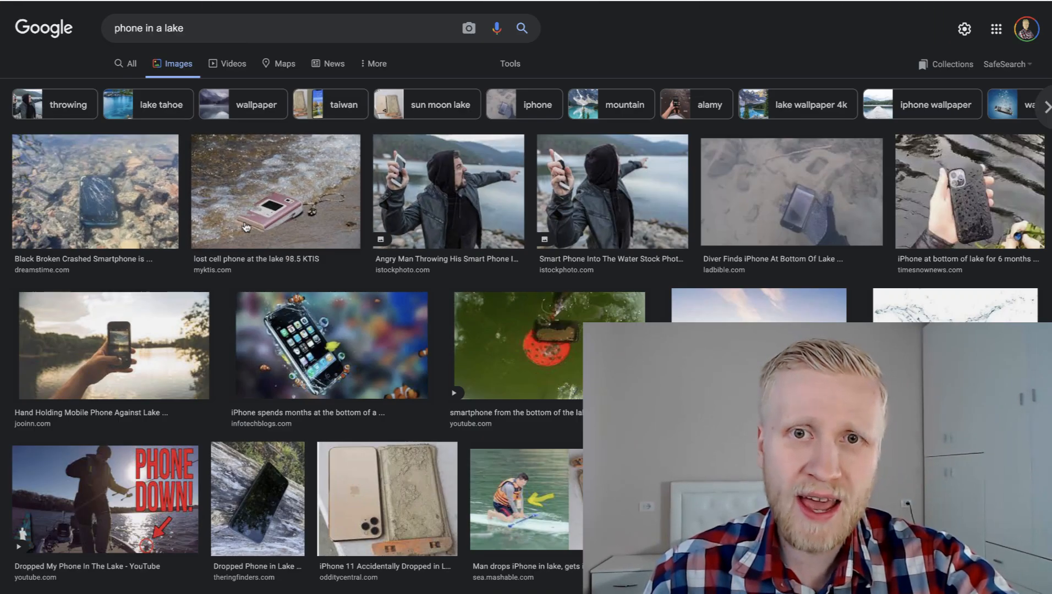
Search Google for "forgot phone on the street"
text(forgot phone on the street)
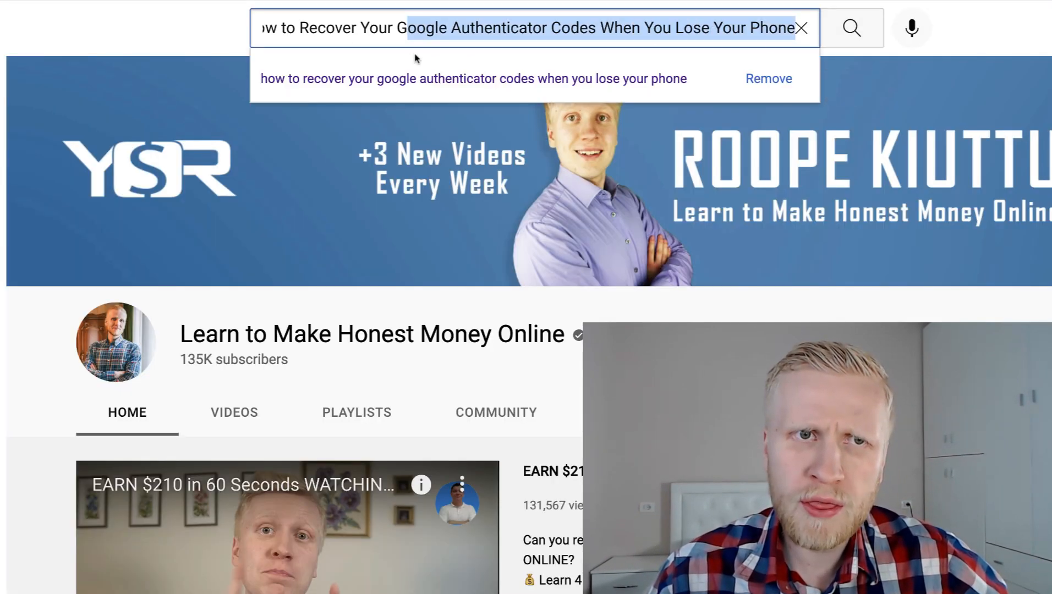
Browse the channel home page, briefly open the "How to Get Cryptocurrency for FREE" video, and go back
scroll(down, 3)
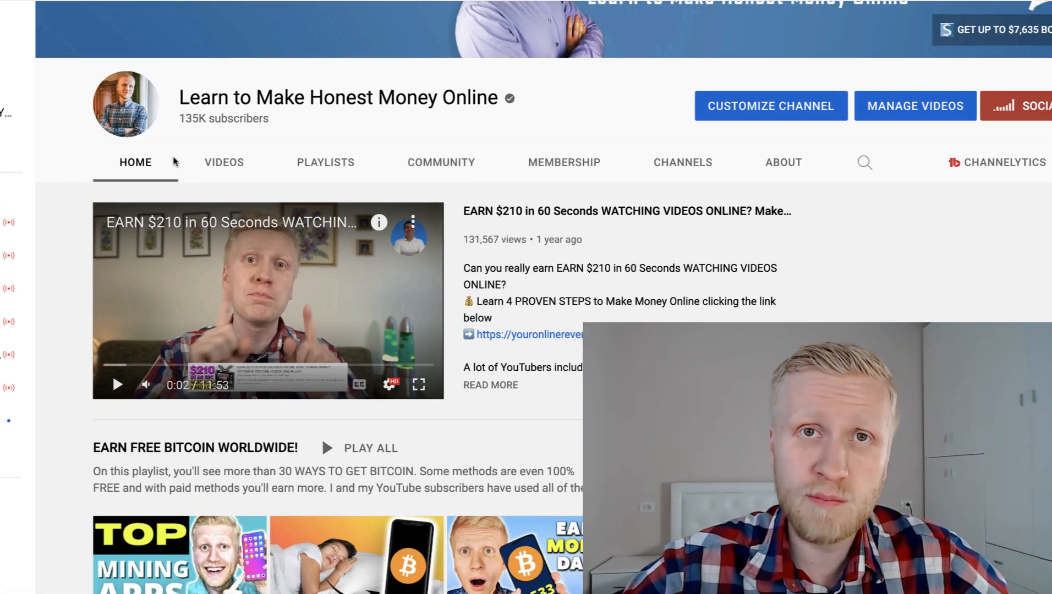
scroll(up, 3)
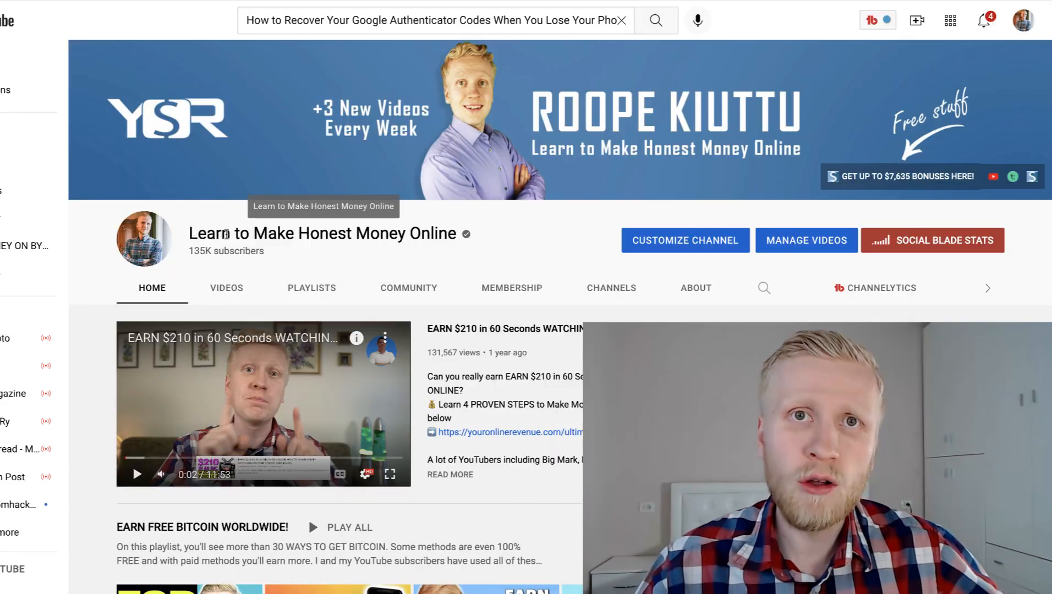
click(21, 18)
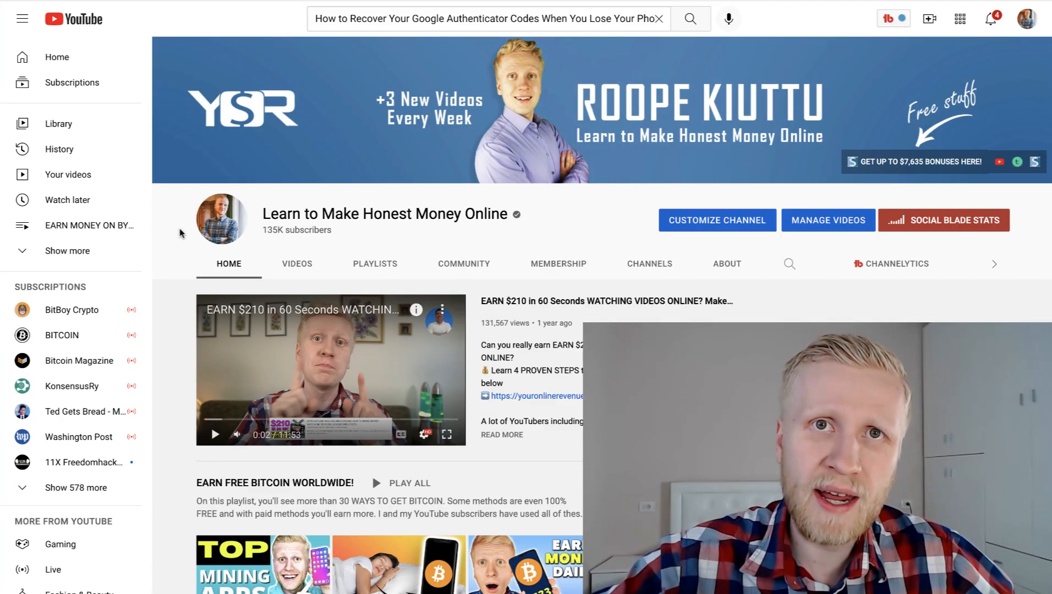
scroll(down, 3)
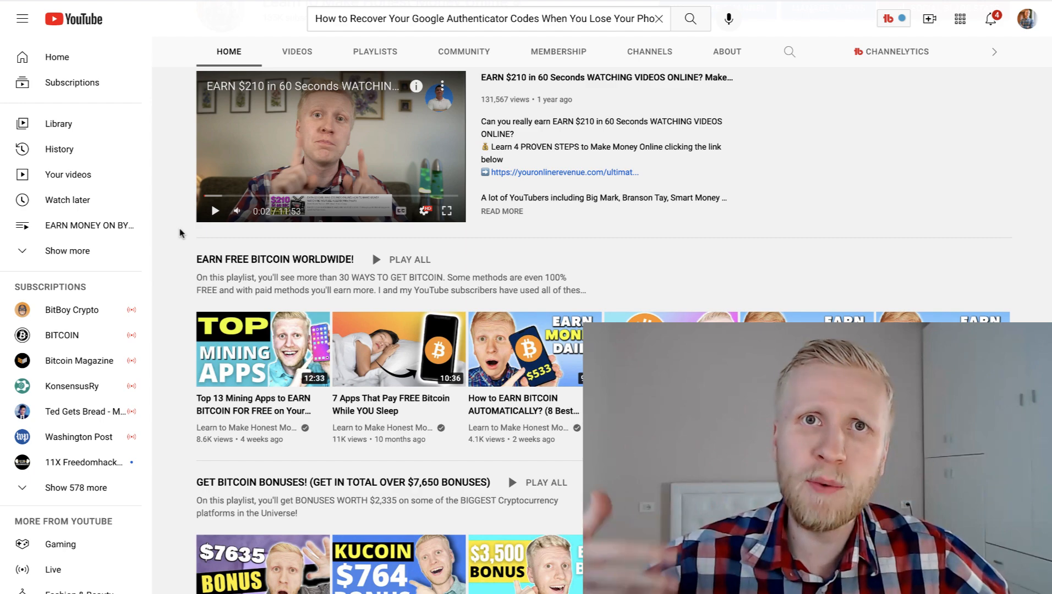
scroll(down, 3)
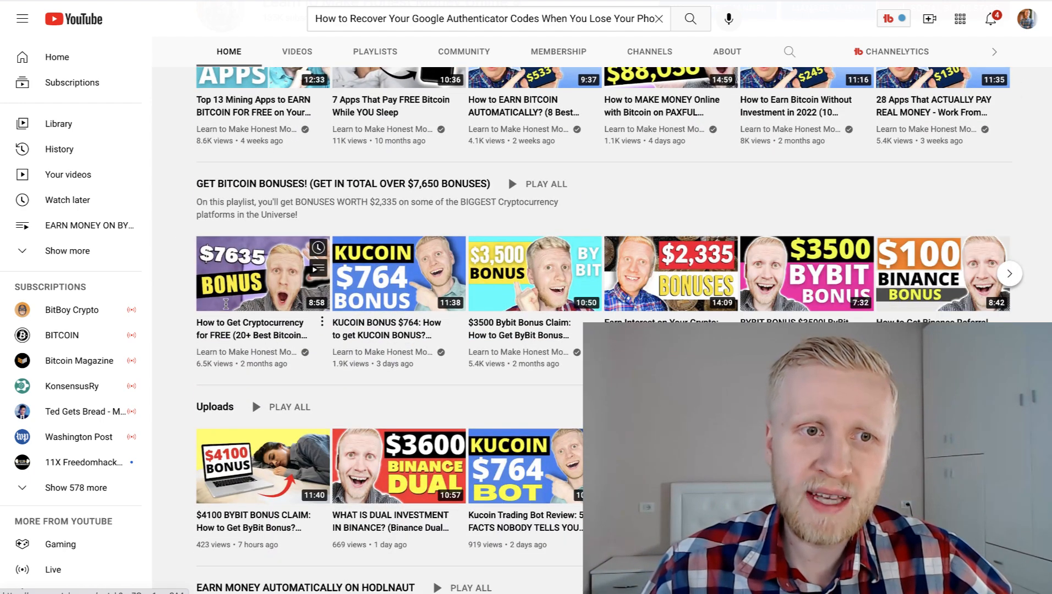
click(262, 273)
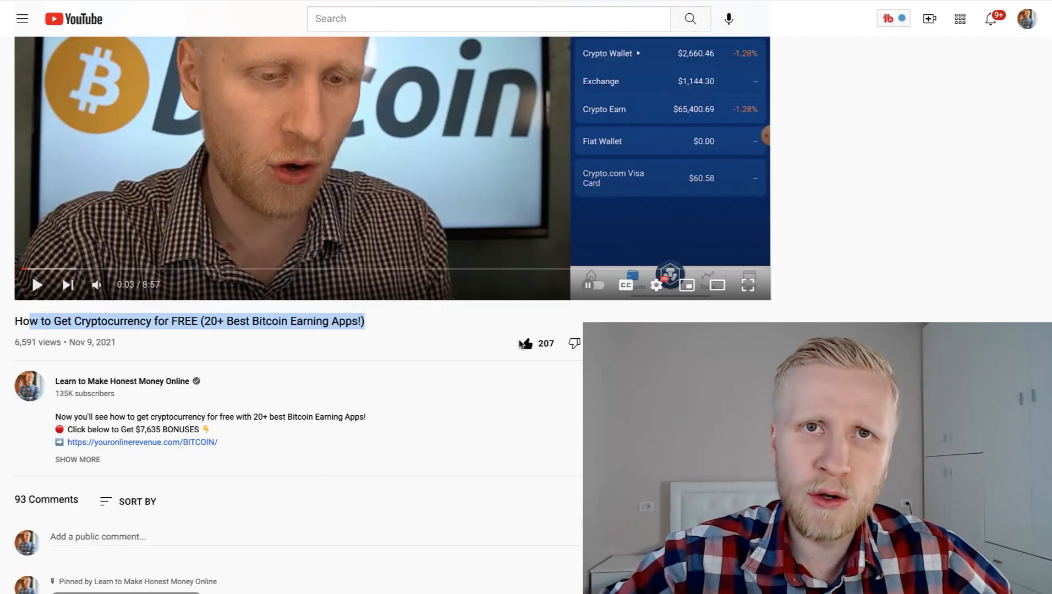
click(142, 443)
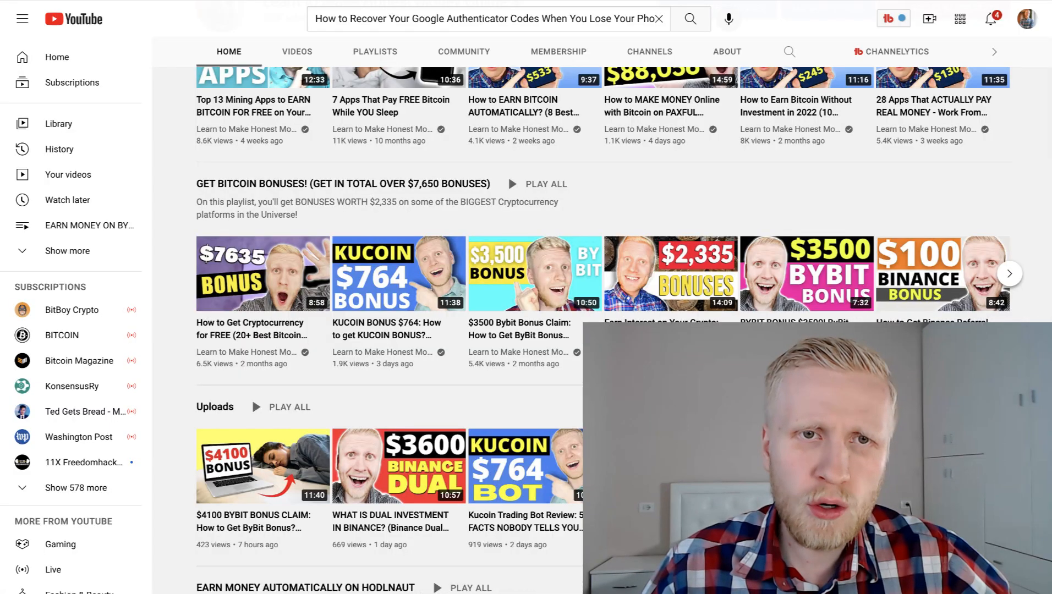
Scroll through the Top Cryptocurrency Spot Exchanges table down to Bybit and back up
scroll(up, 3)
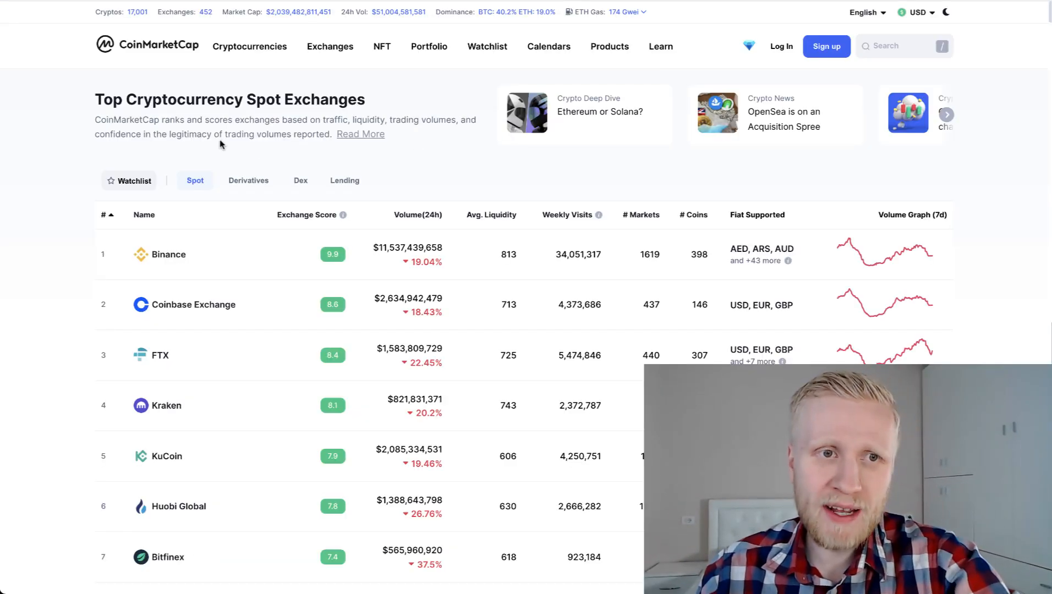
scroll(down, 3)
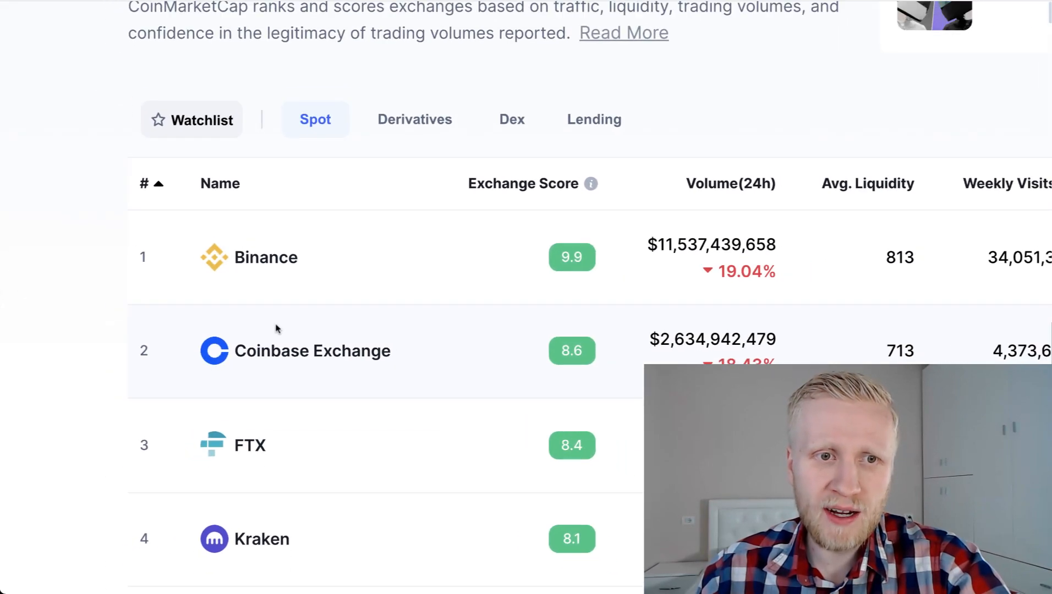
scroll(down, 3)
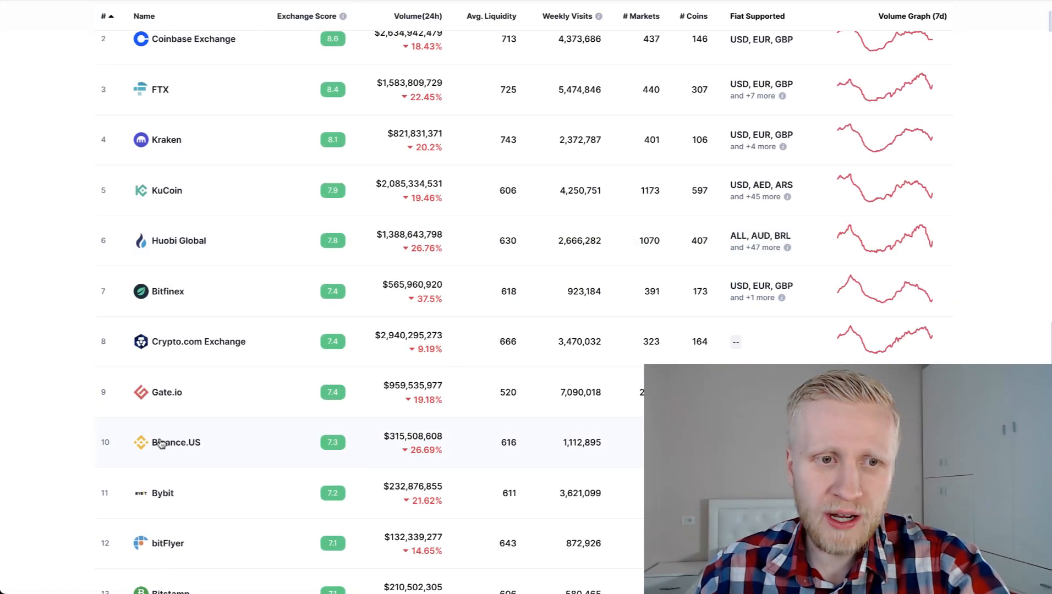
scroll(up, 3)
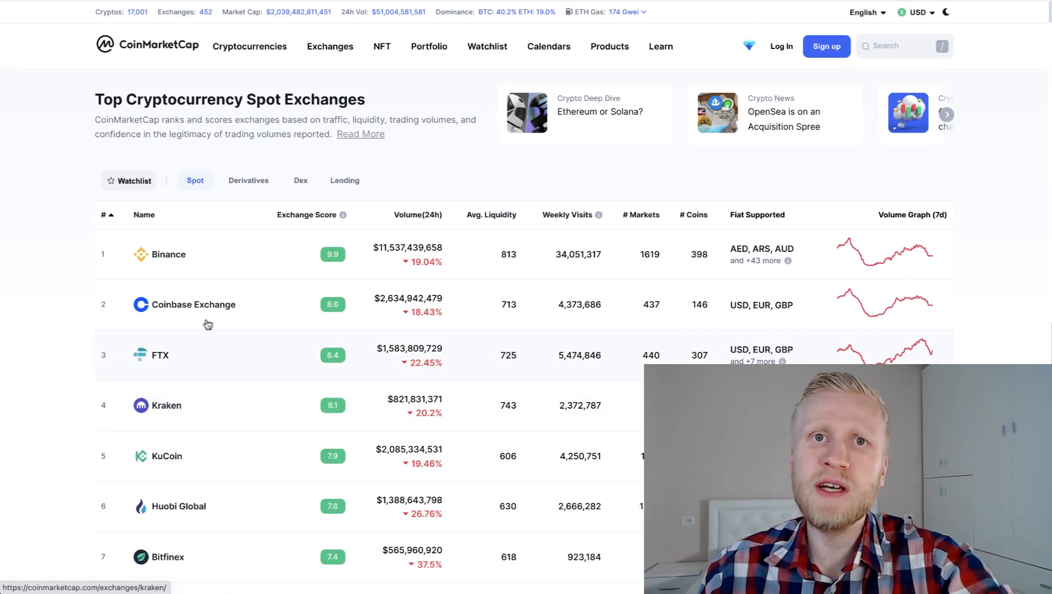
mouse_move(356, 112)
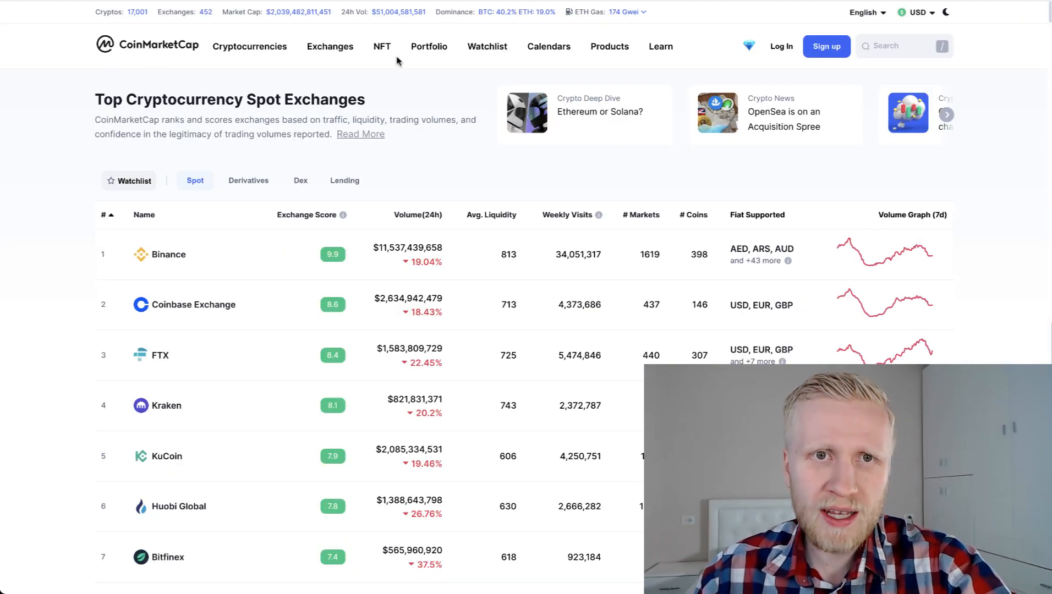
mouse_move(429, 47)
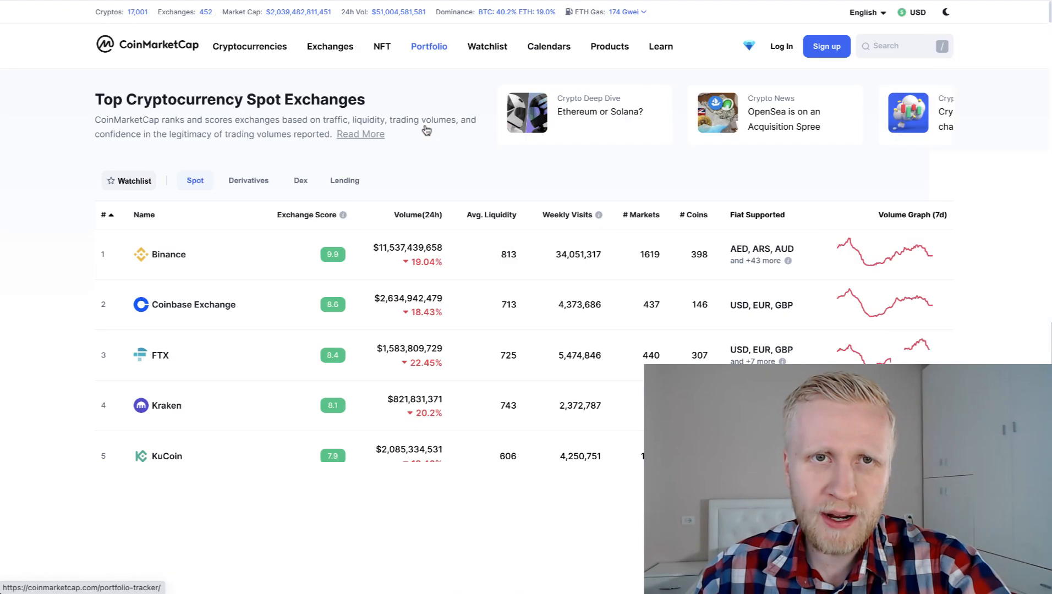
scroll(down, 3)
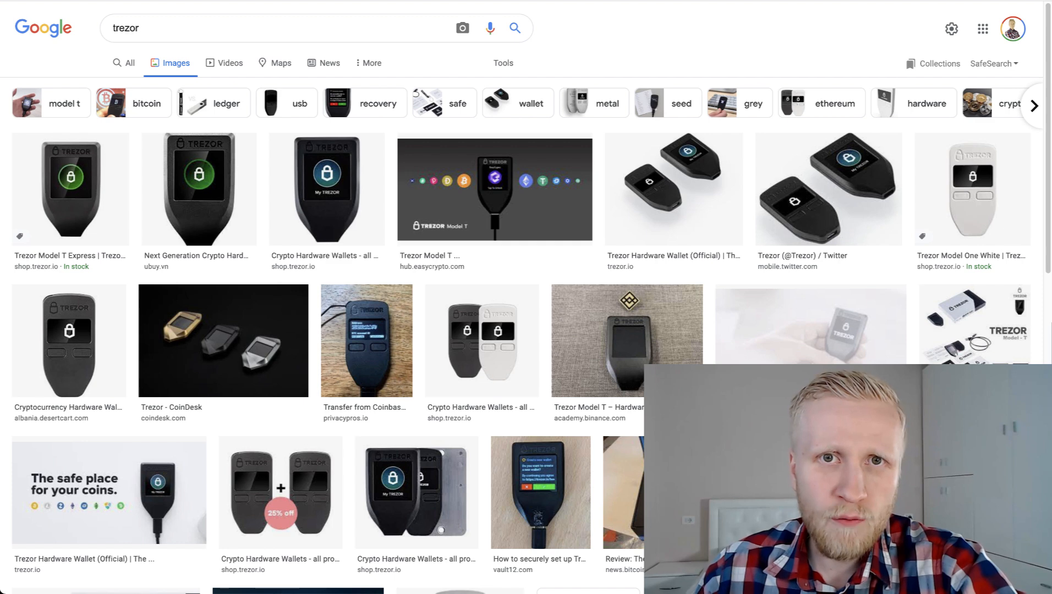
Search Google for "blockstream jade"
text(blockstream jade)
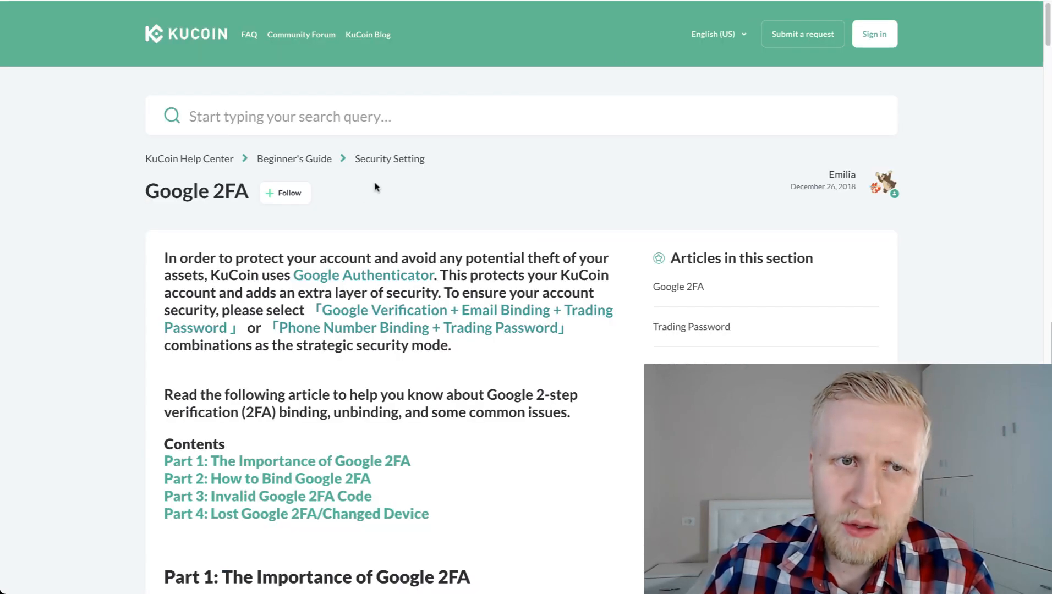
mouse_move(361, 195)
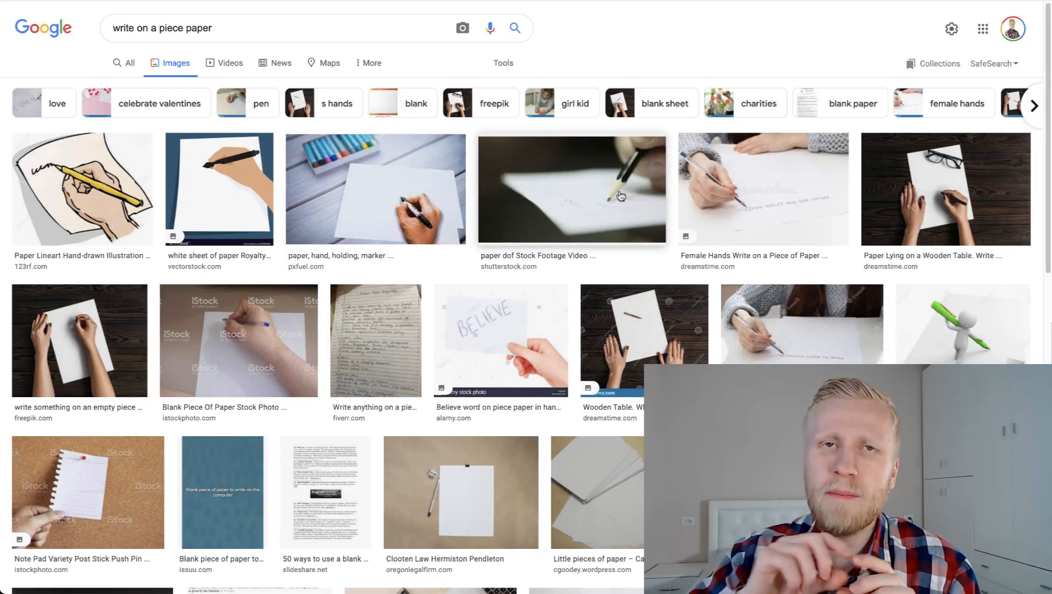
mouse_move(821, 235)
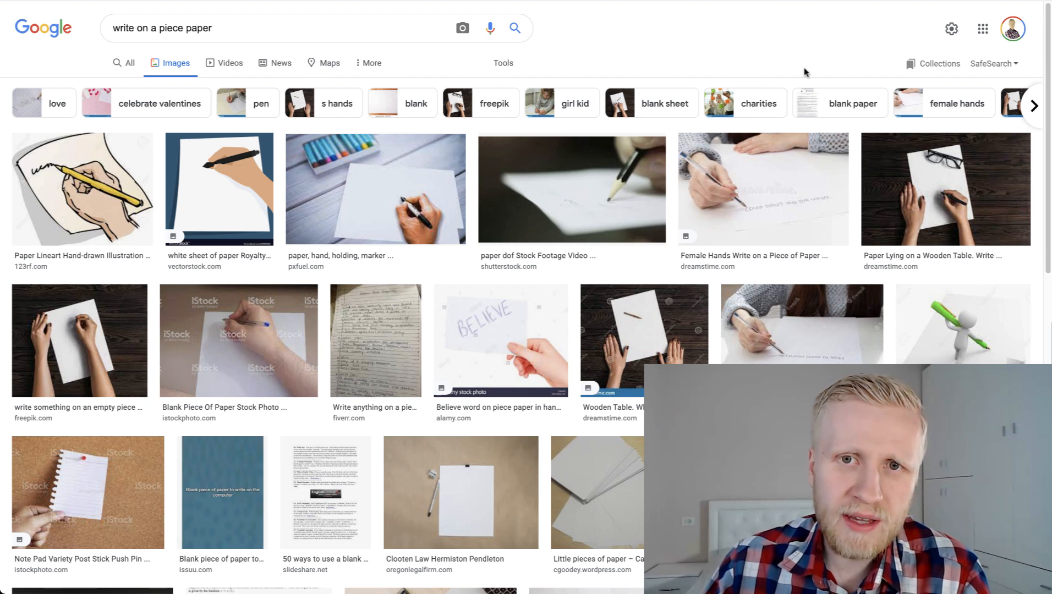
mouse_move(782, 161)
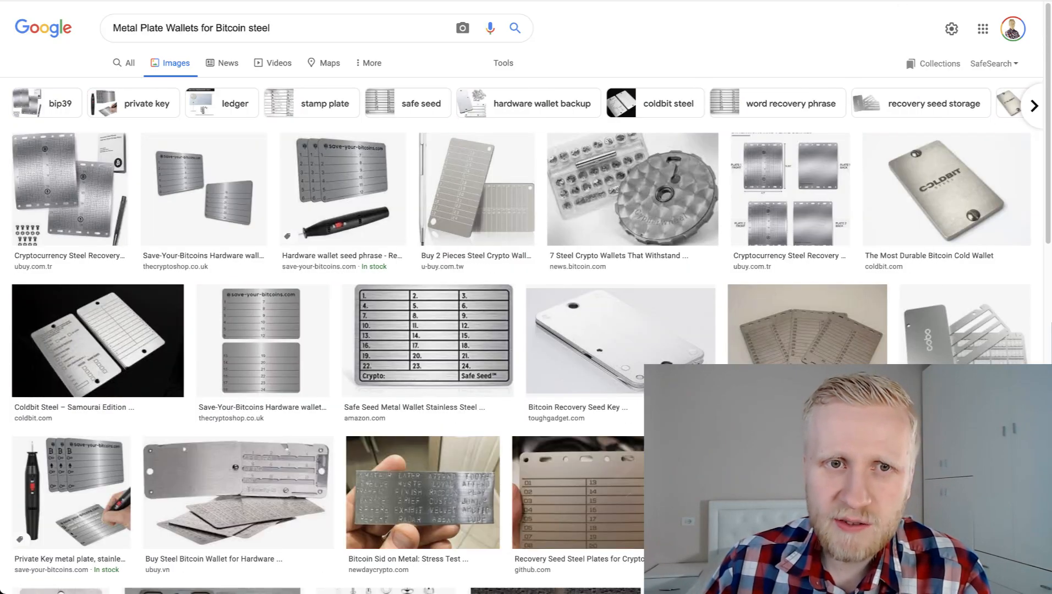
mouse_move(503, 197)
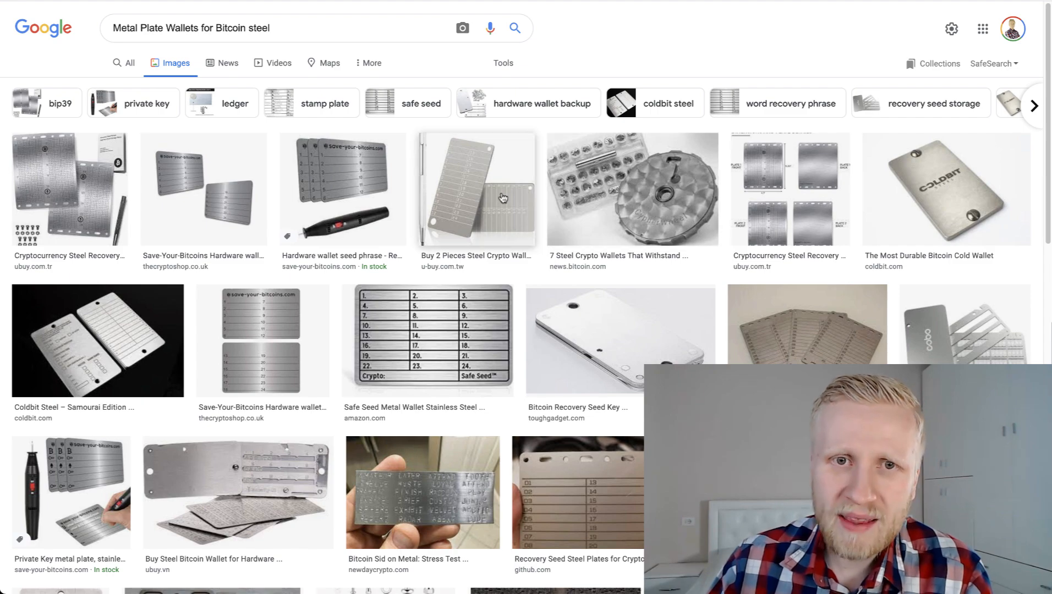
Scroll through the metal plate seed wallet image results and back up
scroll(down, 3)
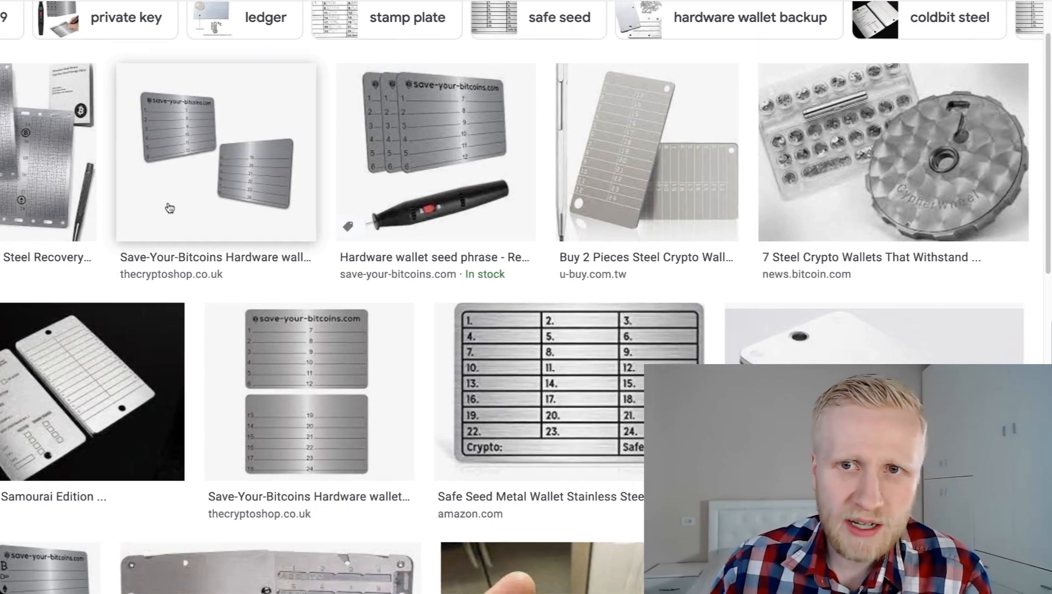
scroll(down, 3)
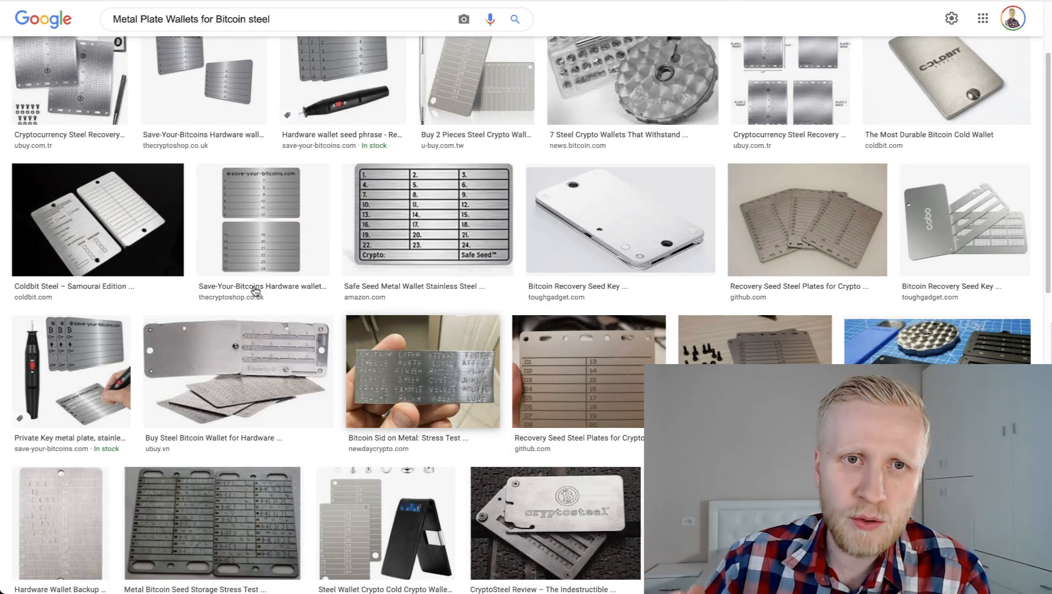
scroll(up, 3)
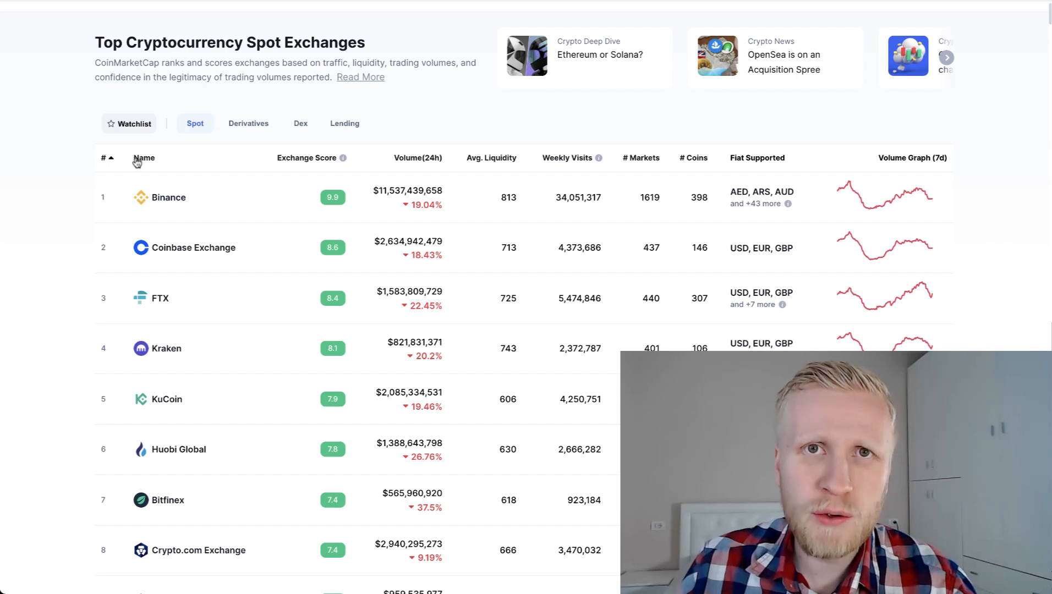
Show the channel's Playlists with the Bybit earnings playlist, then bring up Bybit's lost Google Authenticator article
scroll(up, 3)
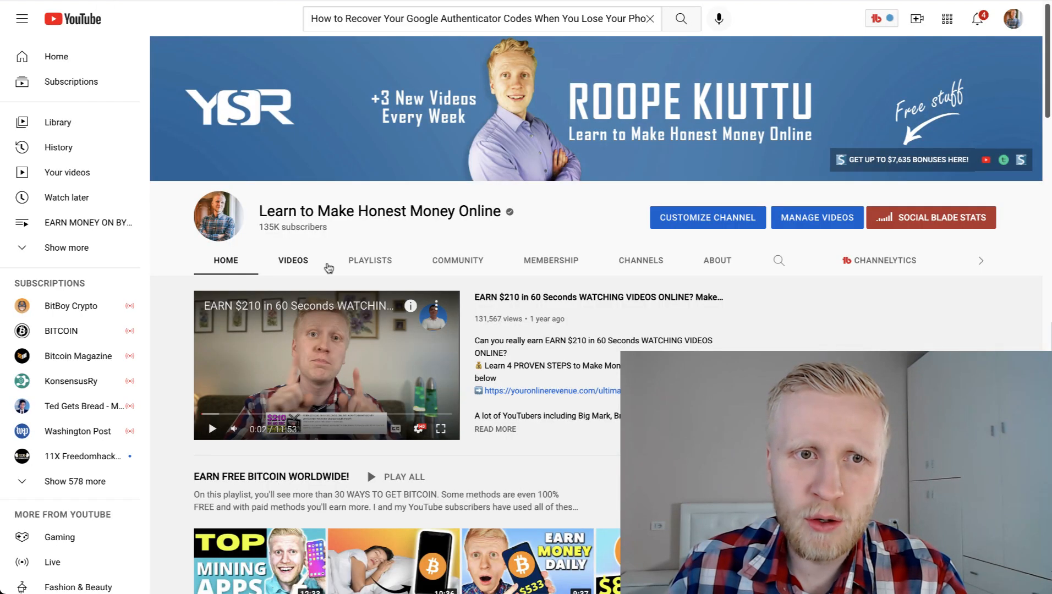
click(370, 259)
text(earn money on byb)
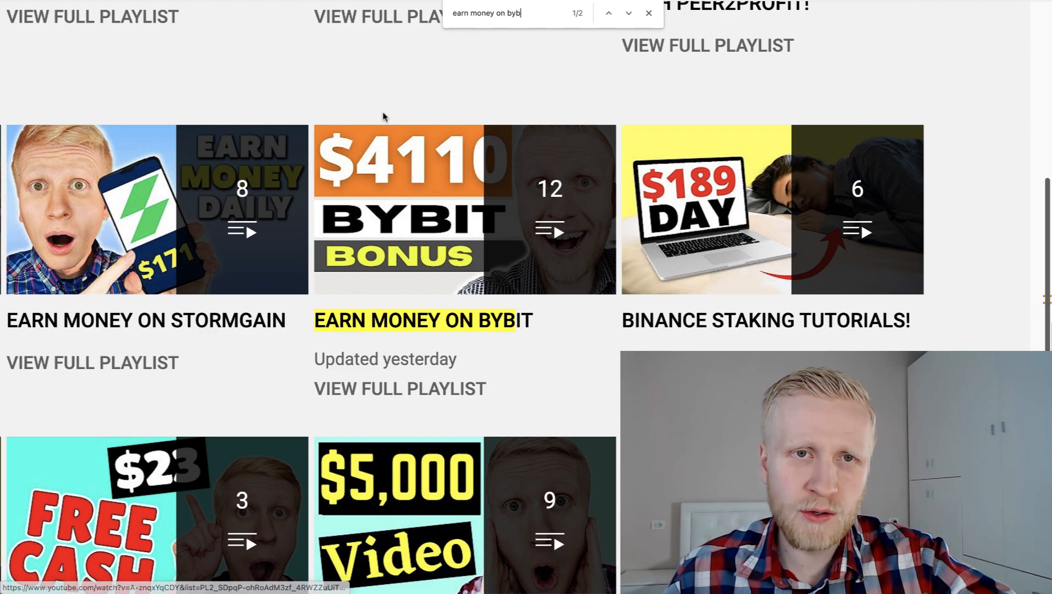
click(648, 13)
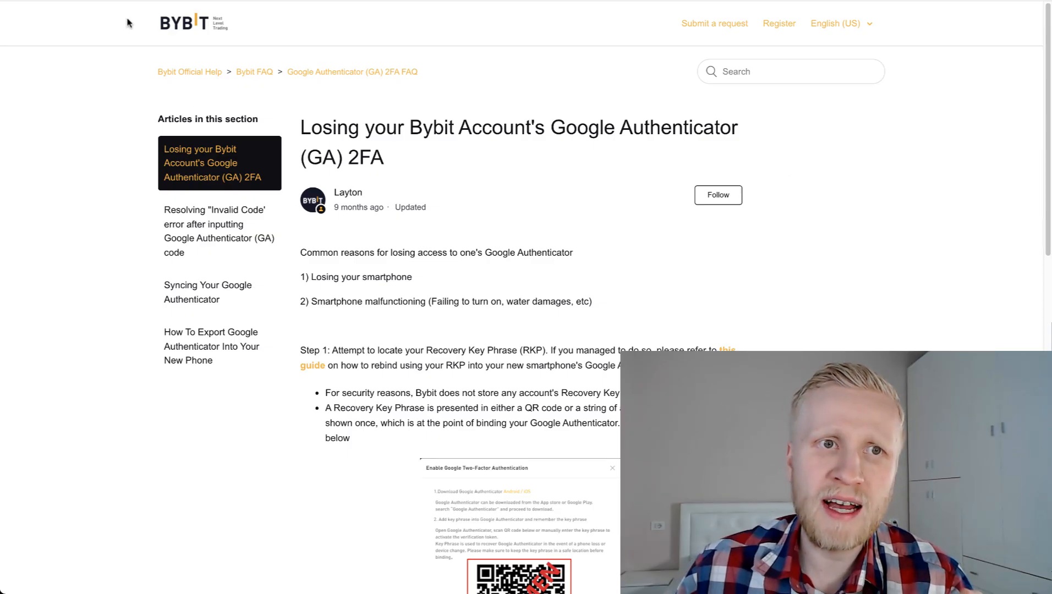
Read the Bybit article down to the Step 2 email request template and return to its top
scroll(down, 3)
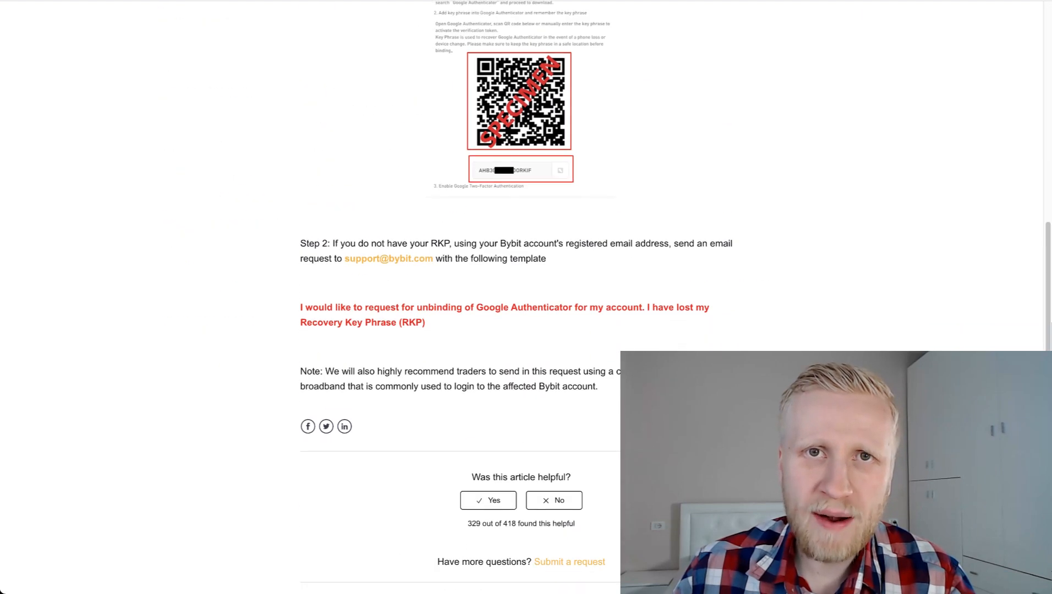
scroll(up, 3)
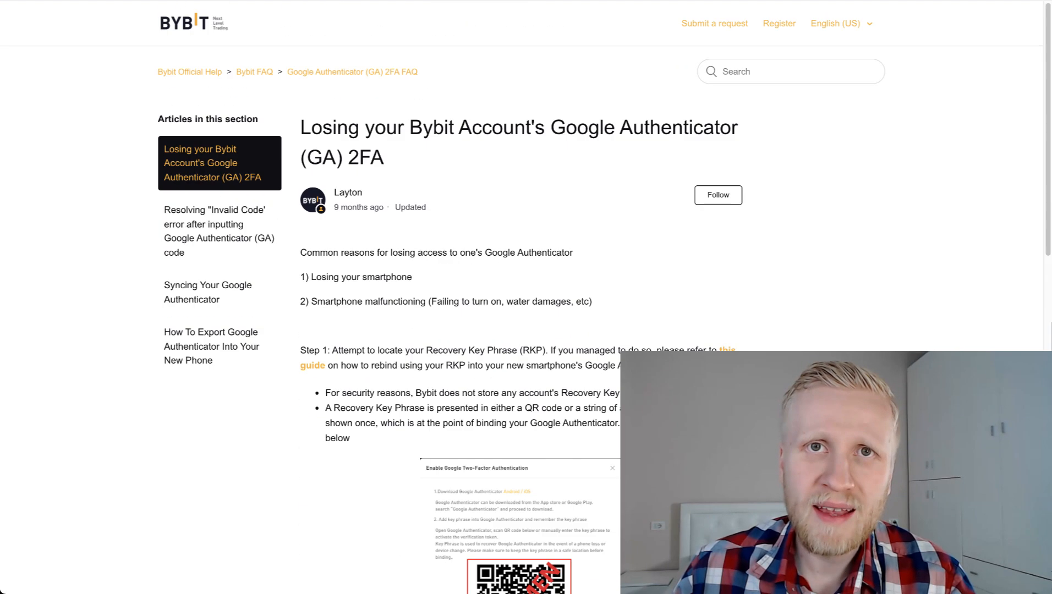
mouse_move(779, 296)
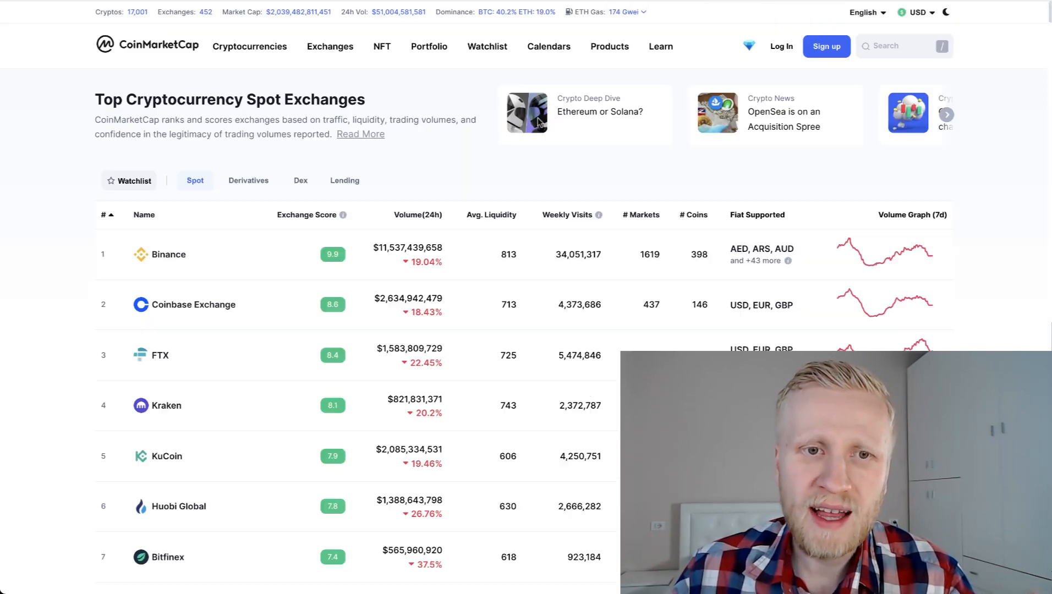
Scroll the exchange rankings down to around rank 140 and back up to Binance and Coinbase at the top
scroll(down, 3)
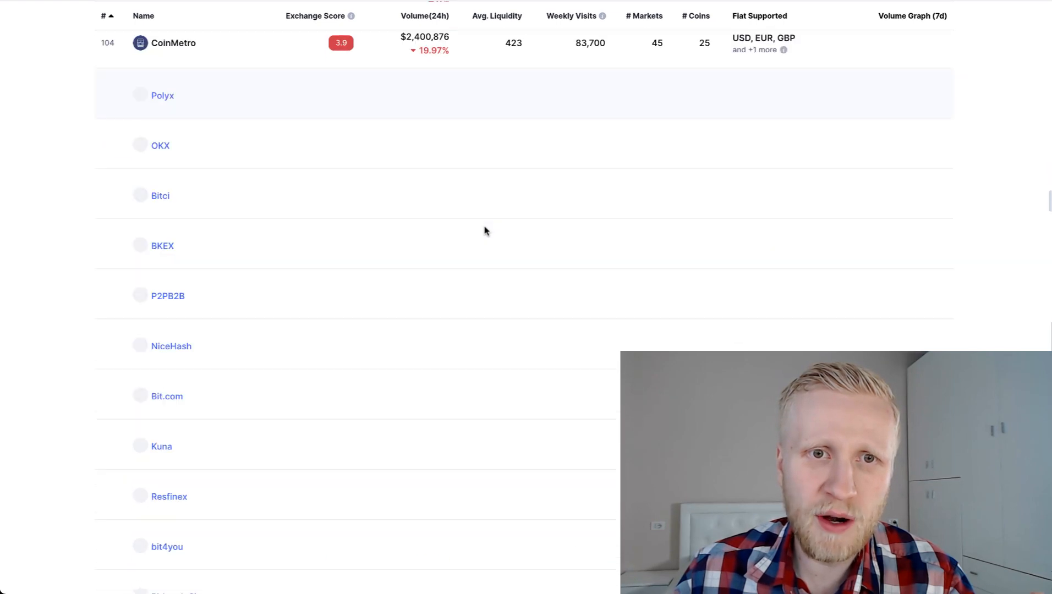
scroll(down, 3)
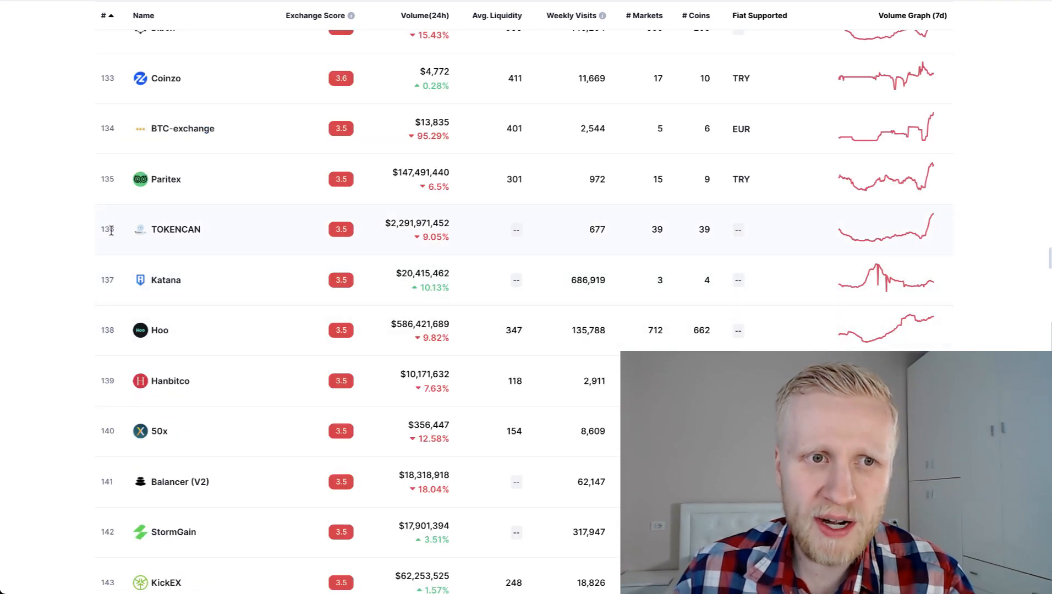
scroll(up, 3)
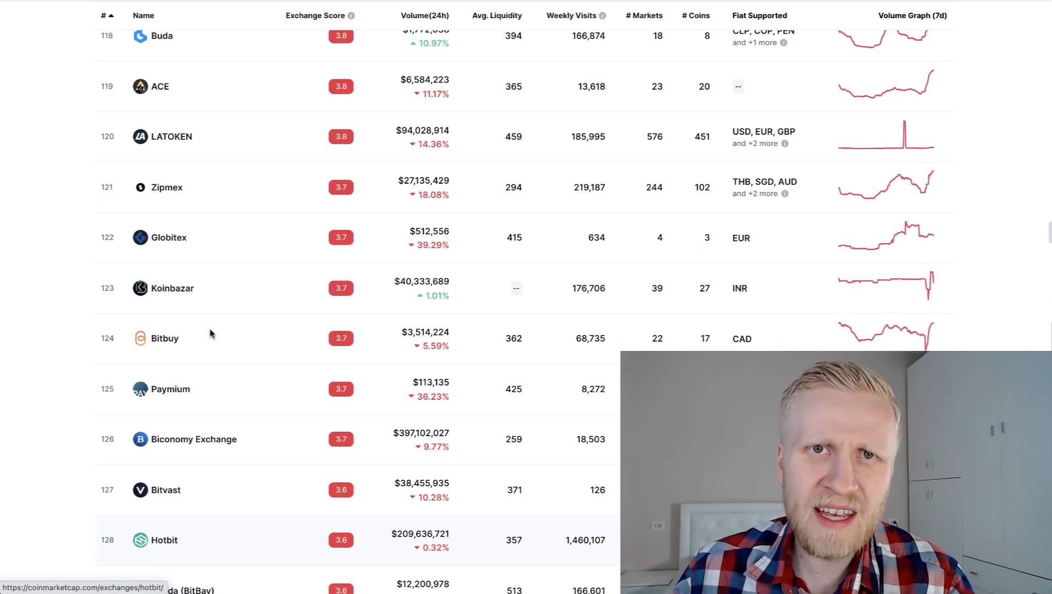
scroll(up, 3)
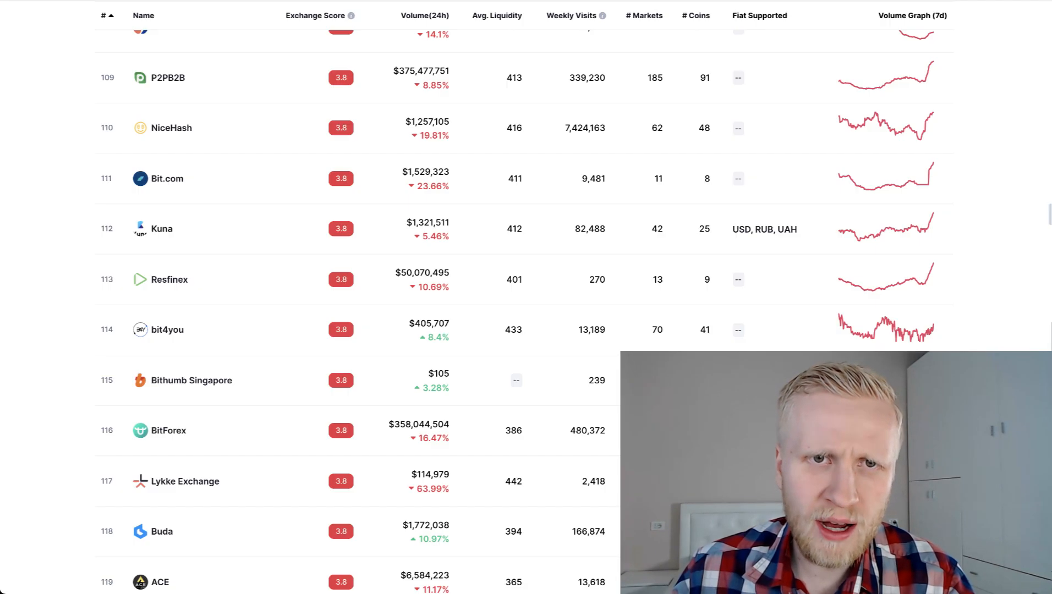
scroll(up, 3)
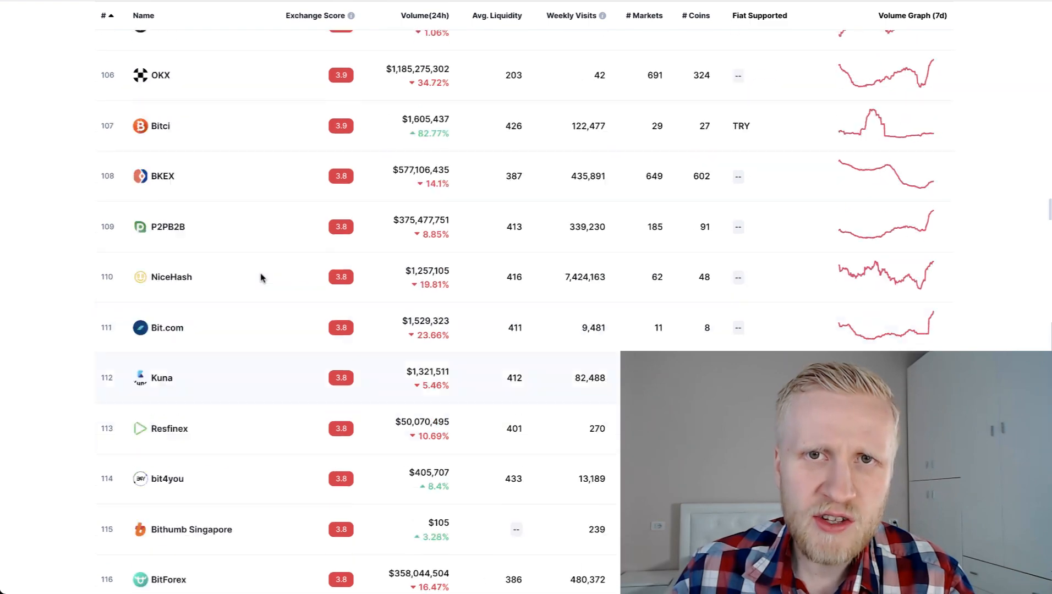
scroll(up, 3)
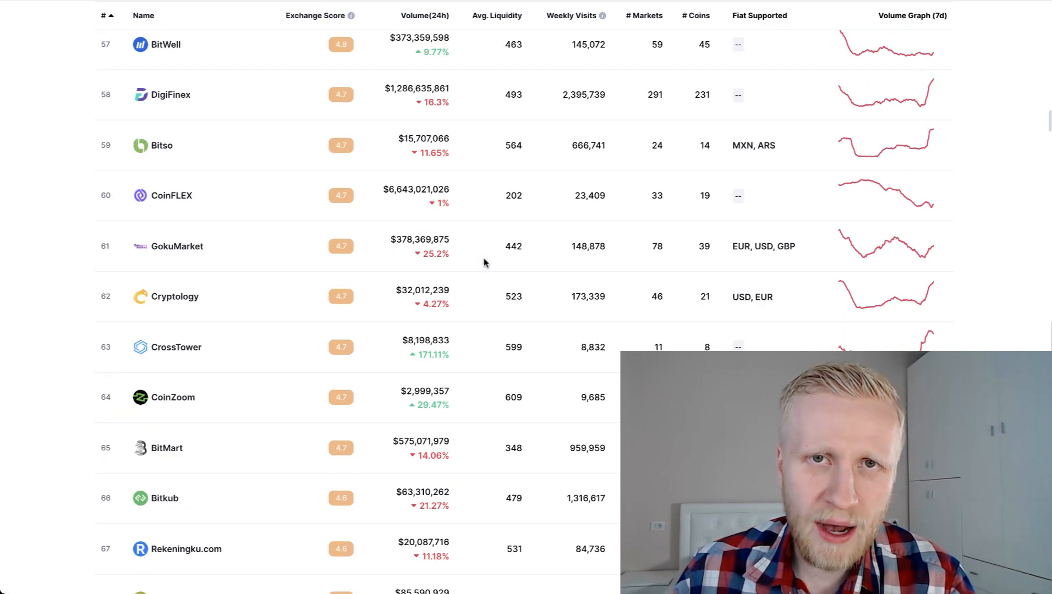
scroll(up, 3)
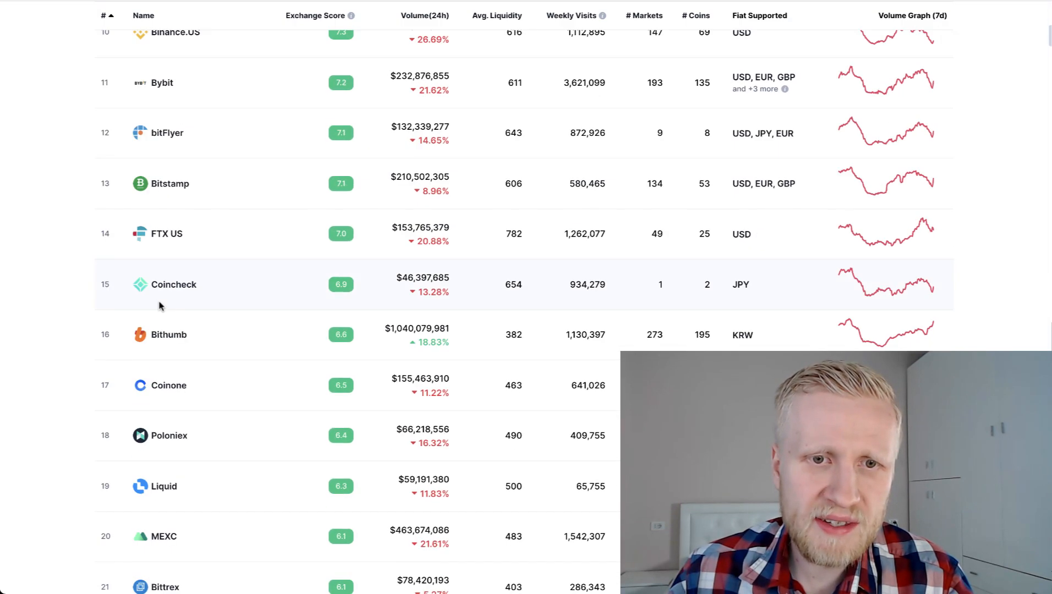
scroll(down, 3)
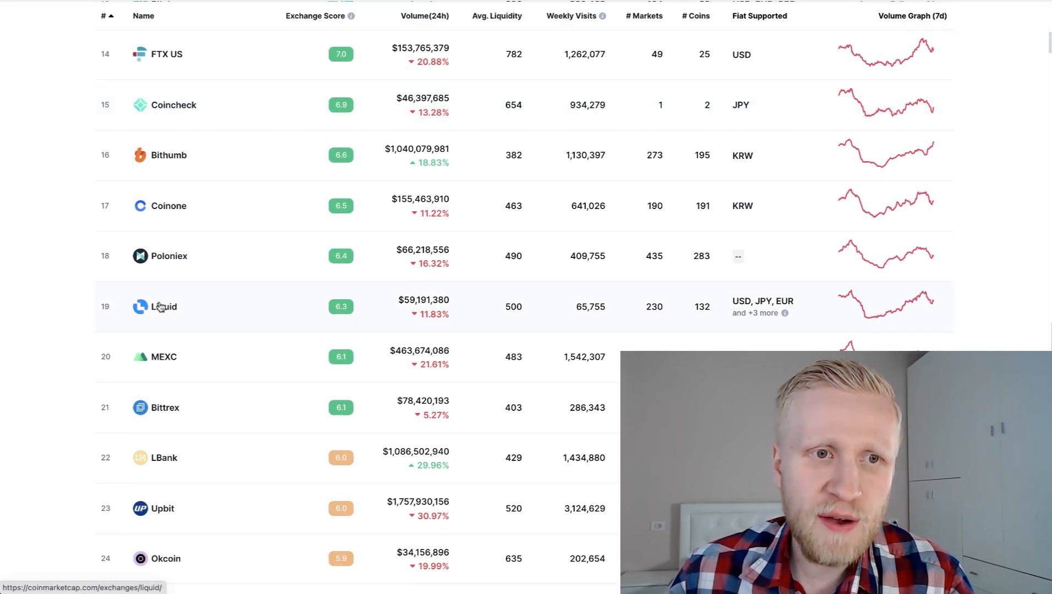
scroll(up, 3)
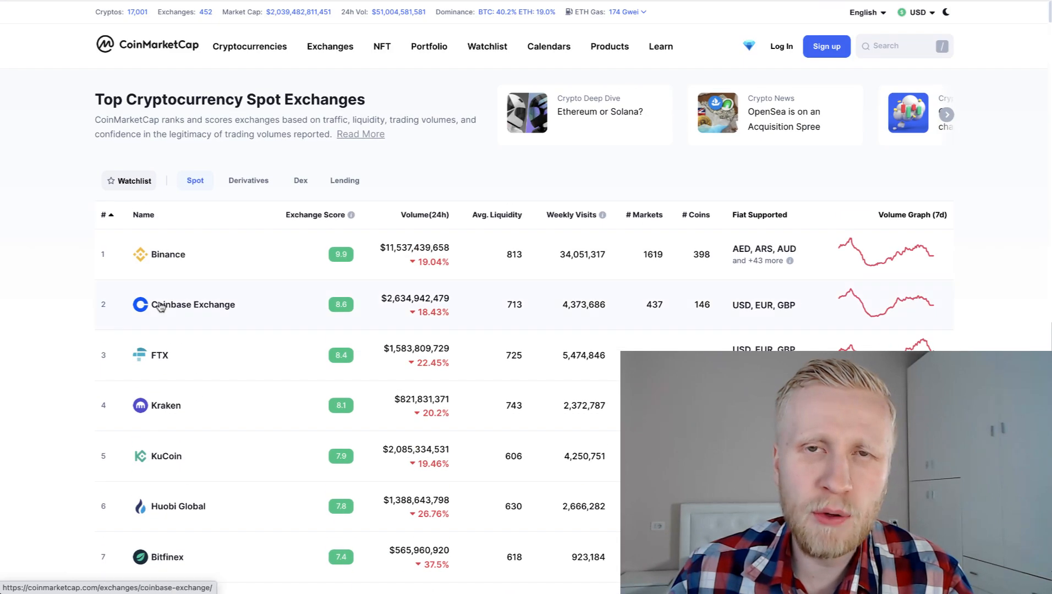
mouse_move(67, 191)
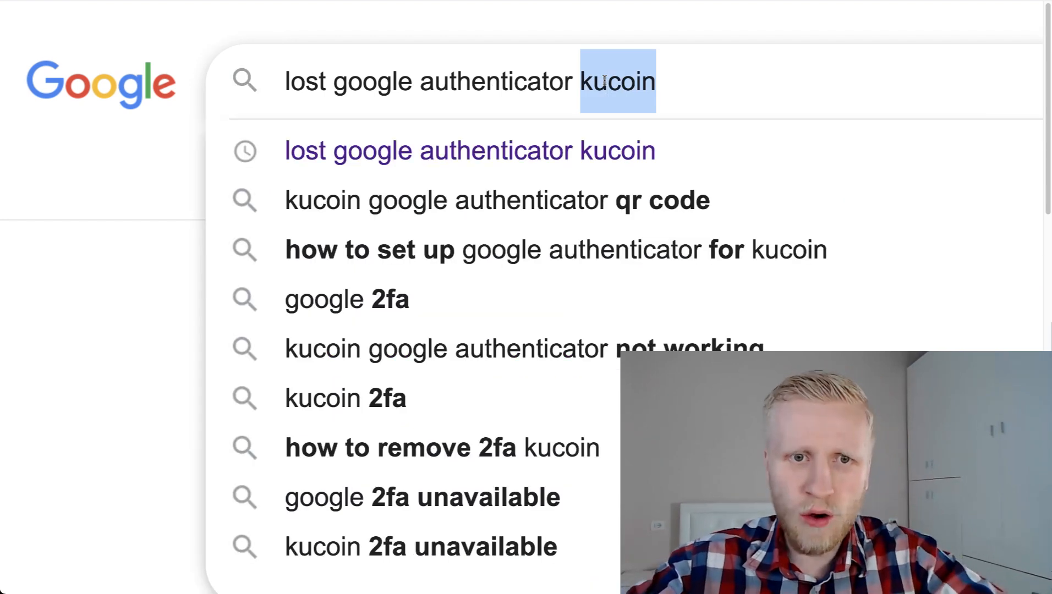
Search Google for lost Google Authenticator on Binance instead of KuCoin
text(binand)
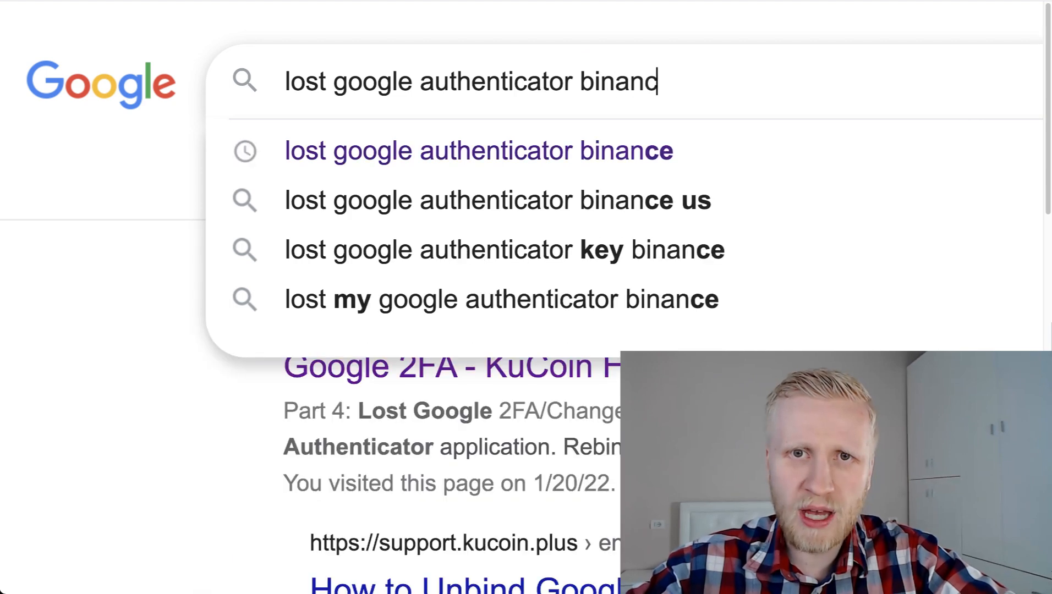
click(479, 151)
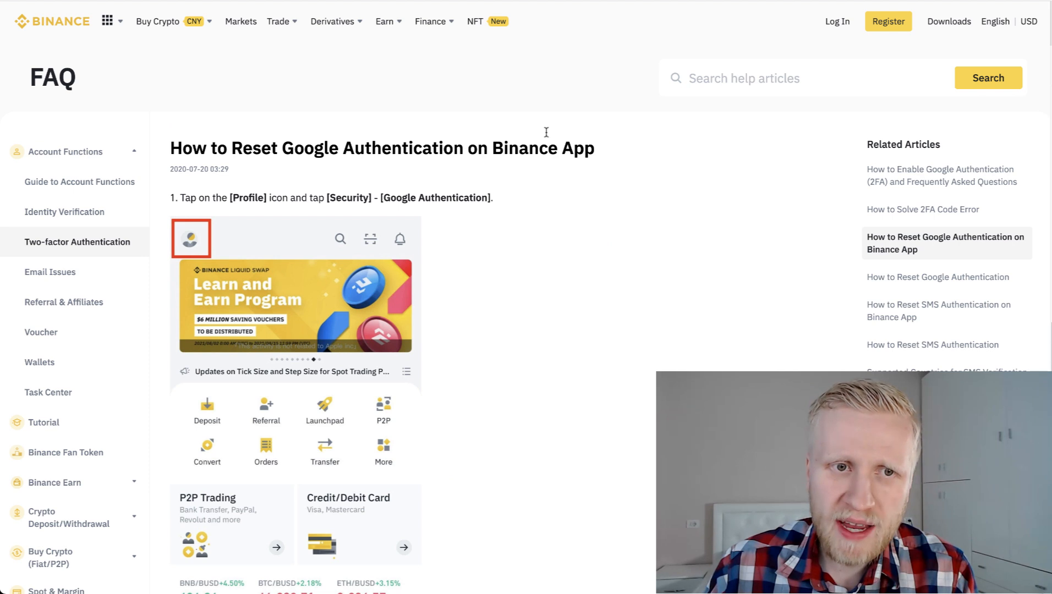
mouse_move(511, 263)
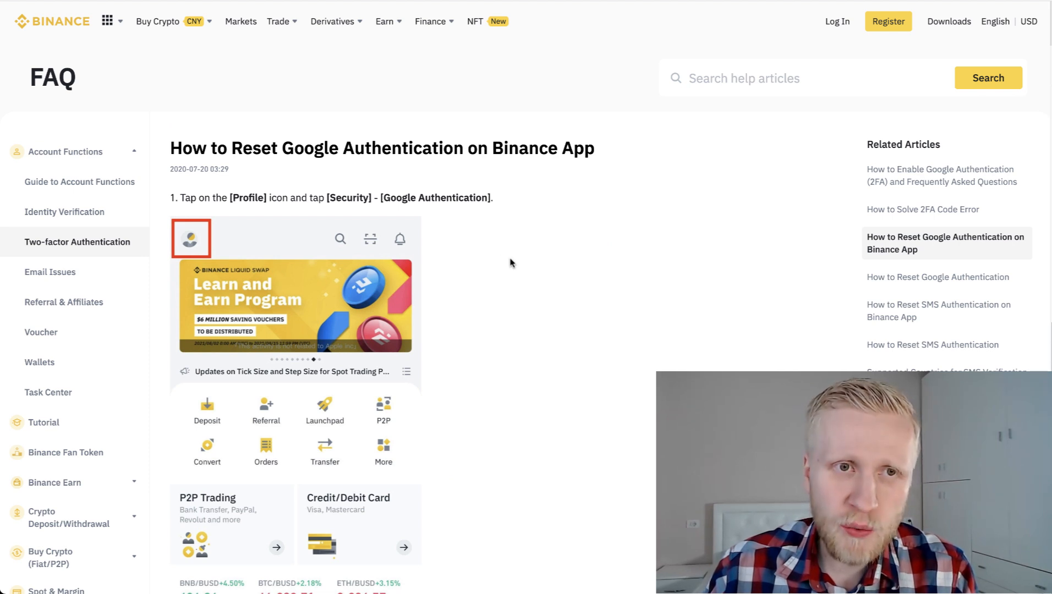
mouse_move(569, 236)
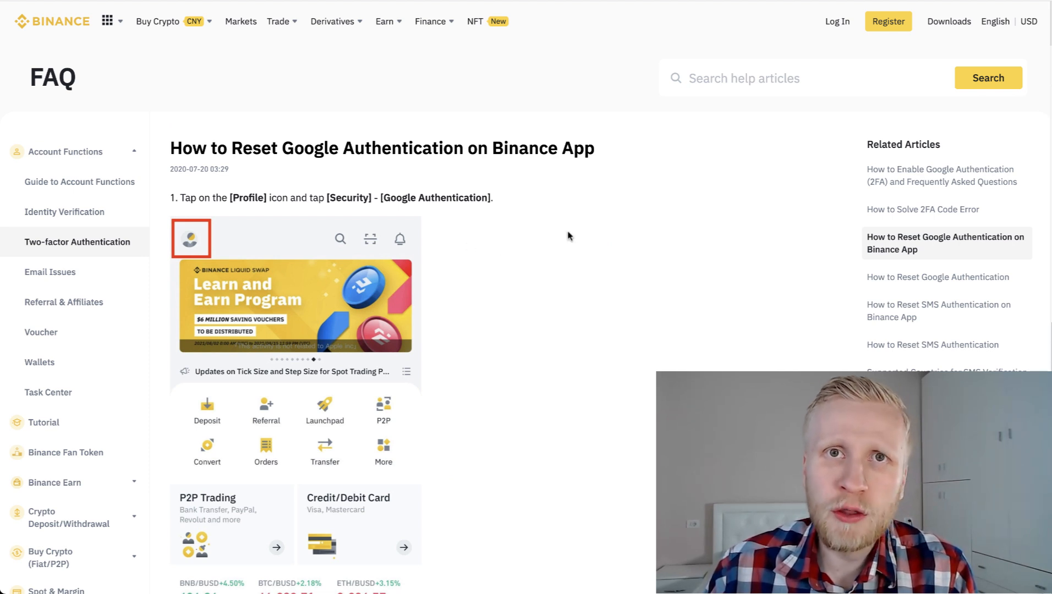
scroll(down, 3)
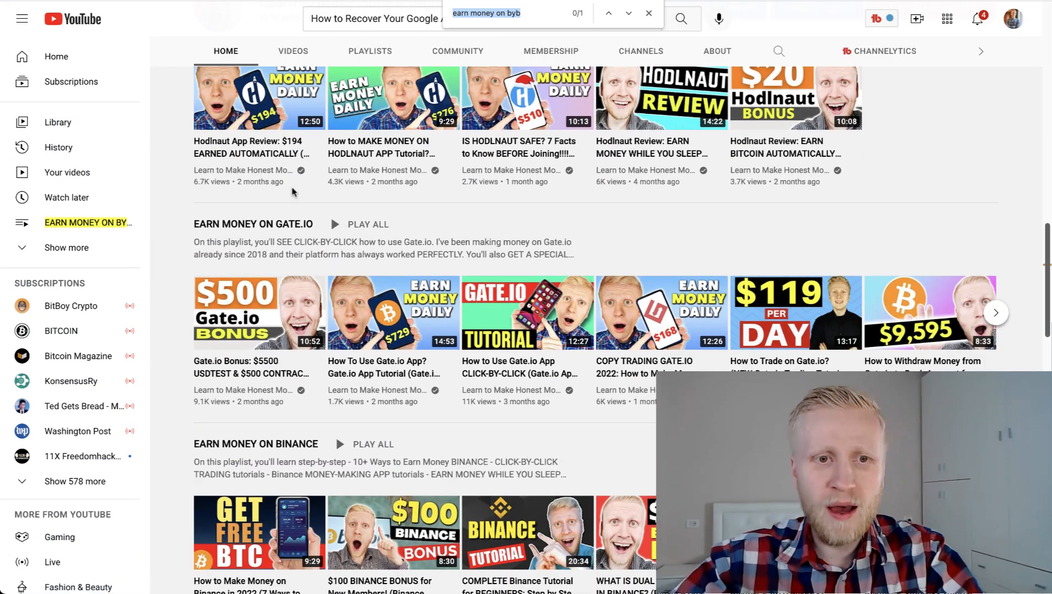
Scroll the channel's earn-money playlists before returning to the Binance FAQ article
scroll(down, 3)
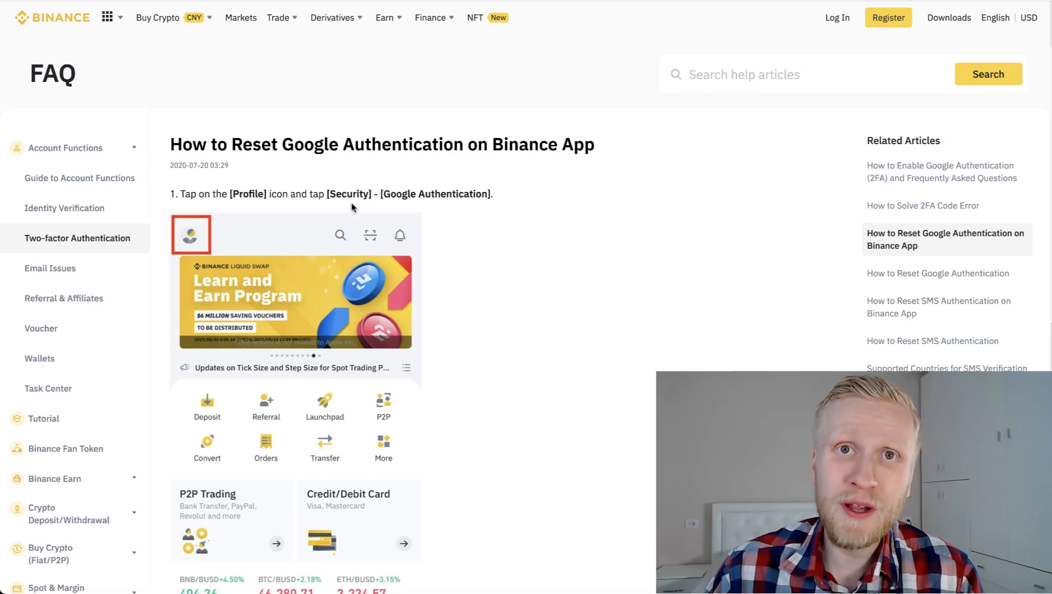
Read down the Binance reset article past the security verification and issue-selection steps
scroll(down, 3)
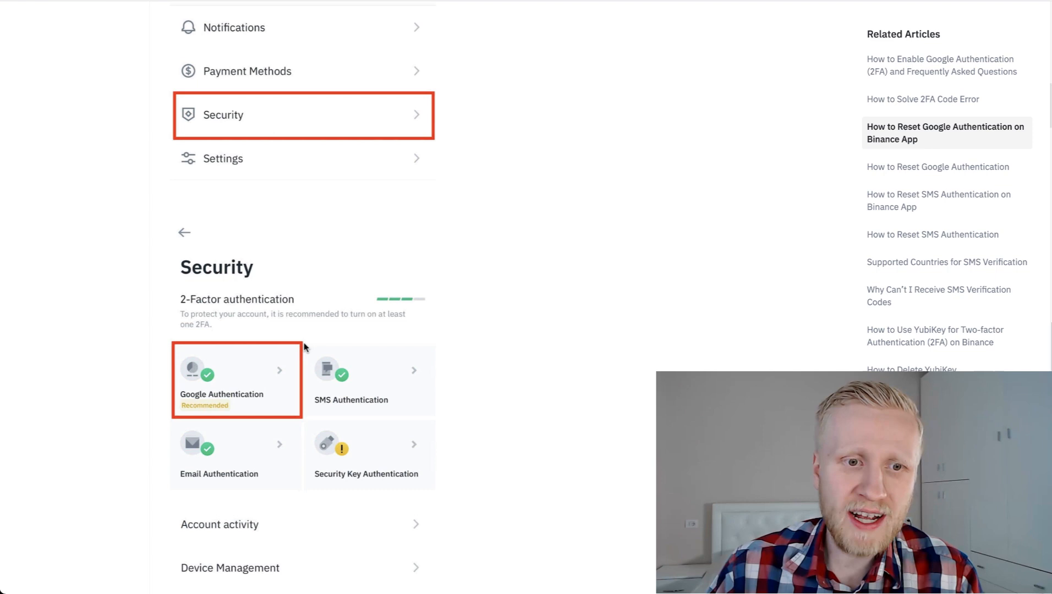
scroll(down, 3)
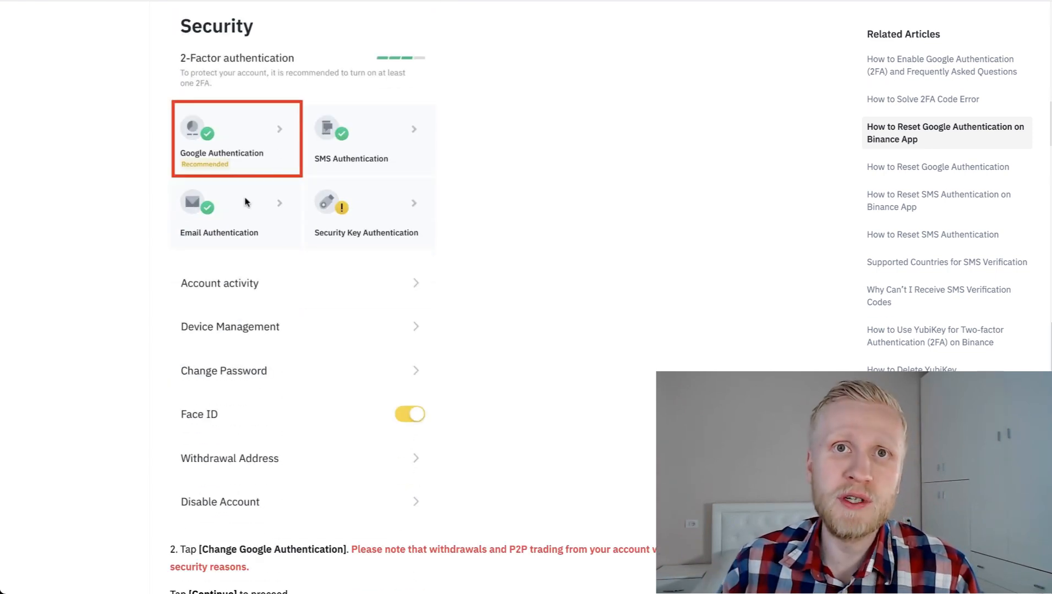
scroll(down, 3)
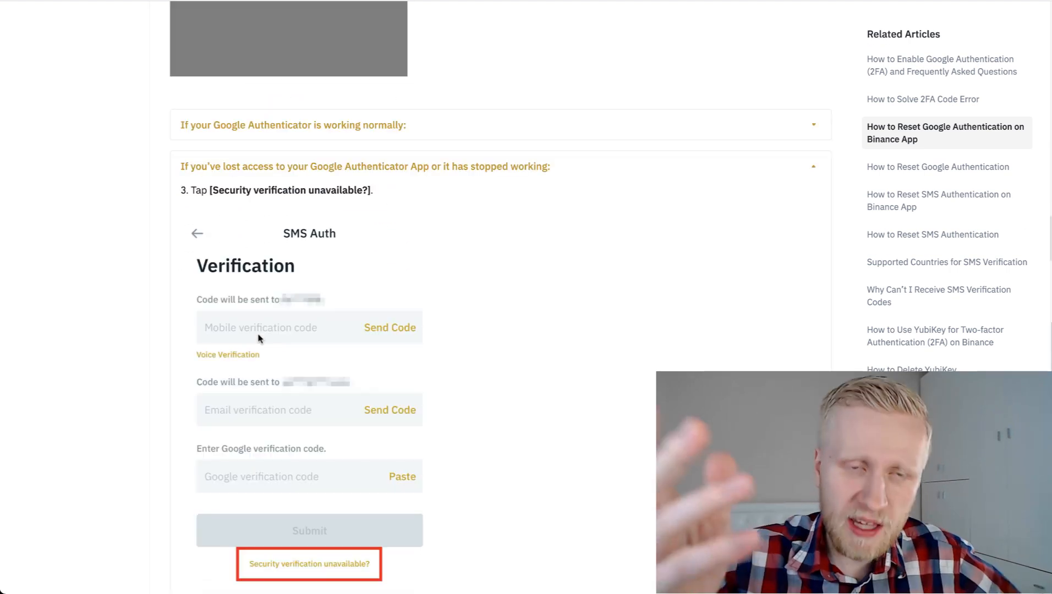
click(308, 563)
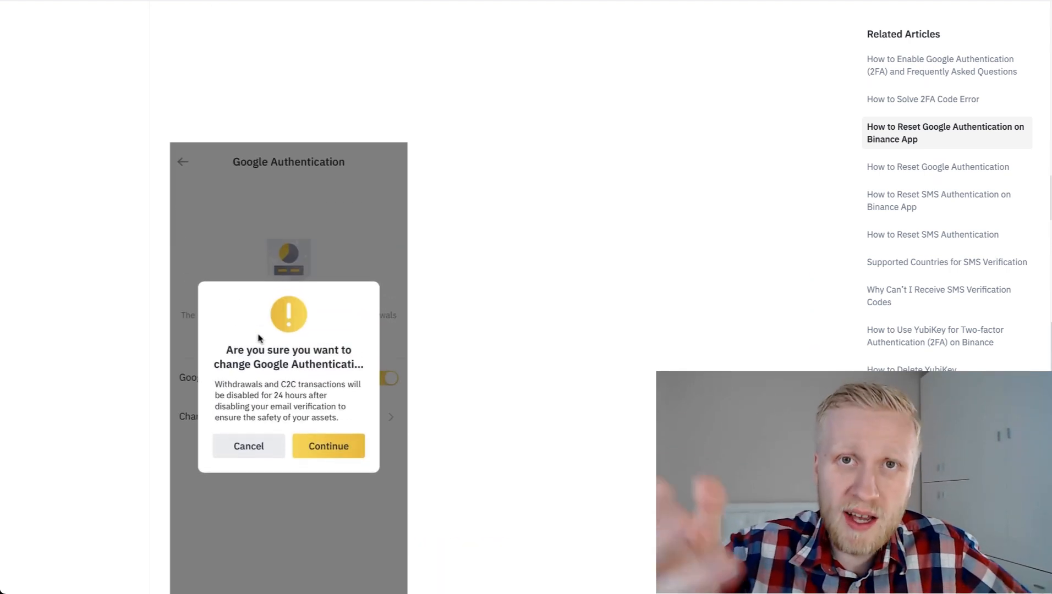
click(328, 446)
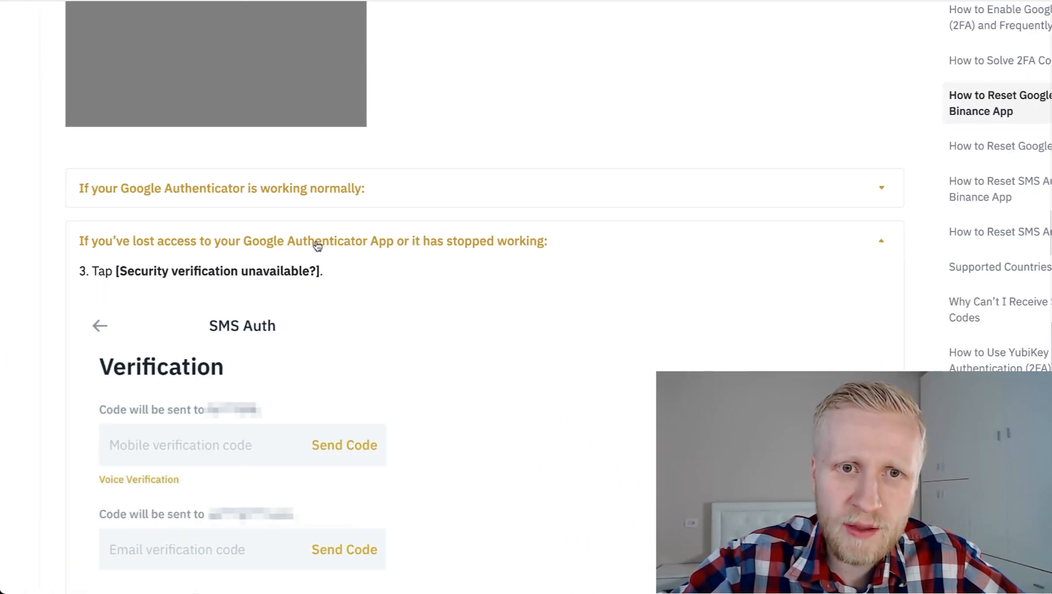
Continue to the ID verification section where the document type is chosen
scroll(down, 3)
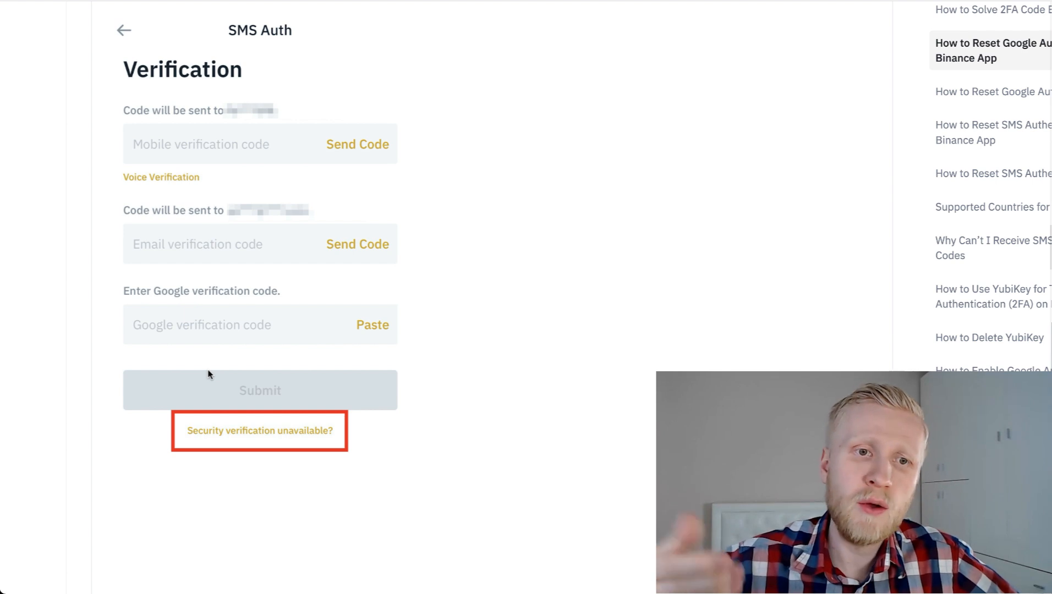
scroll(down, 3)
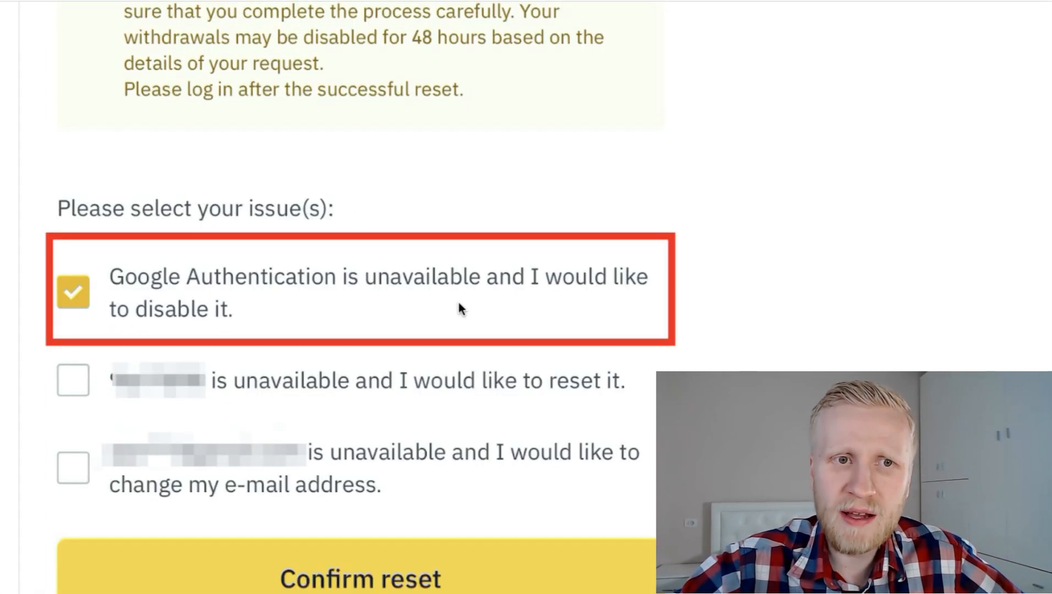
scroll(down, 3)
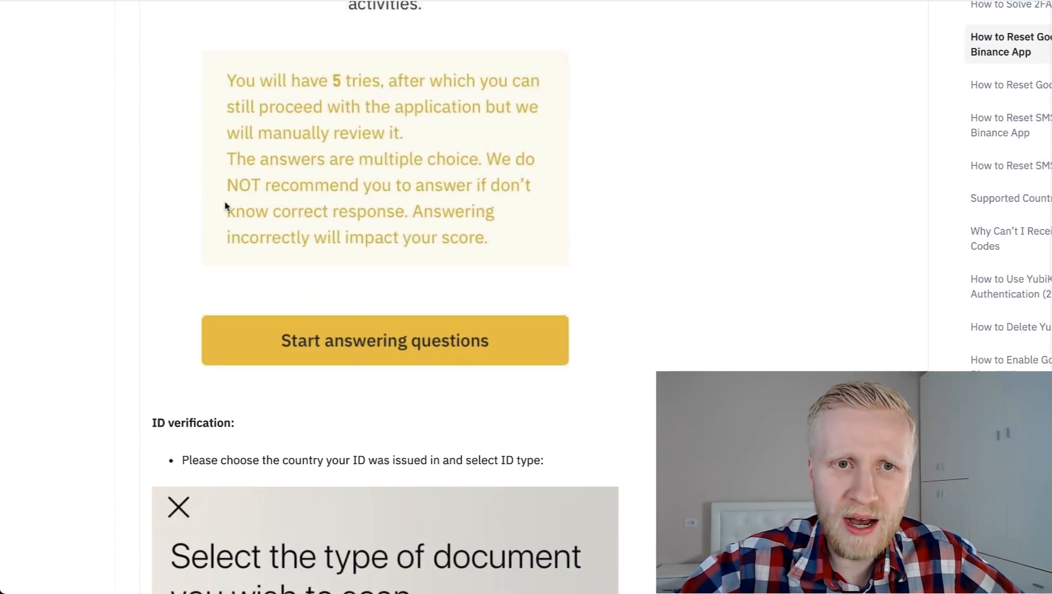
scroll(up, 3)
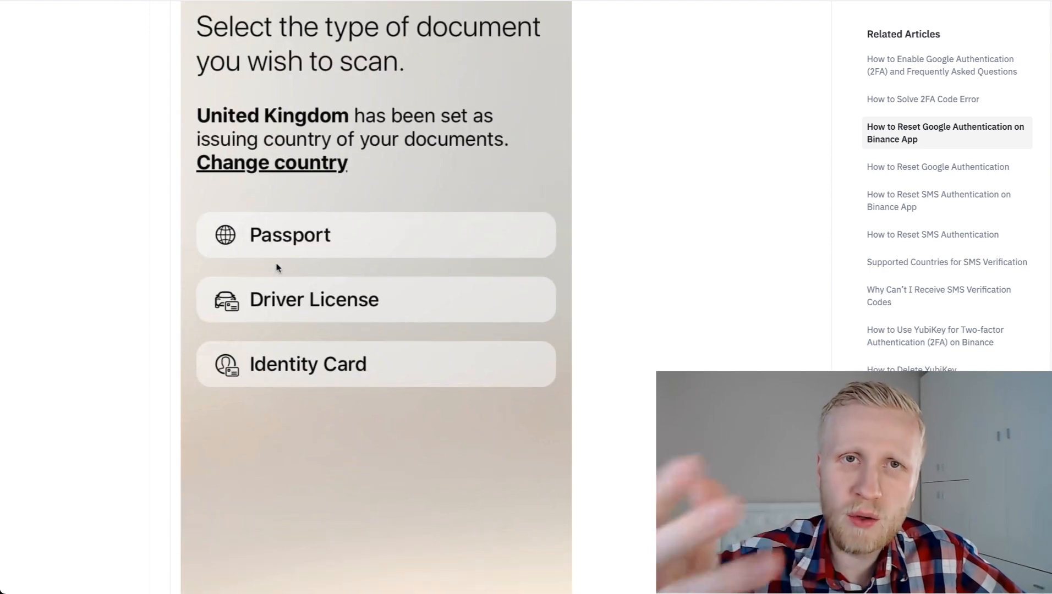
scroll(down, 3)
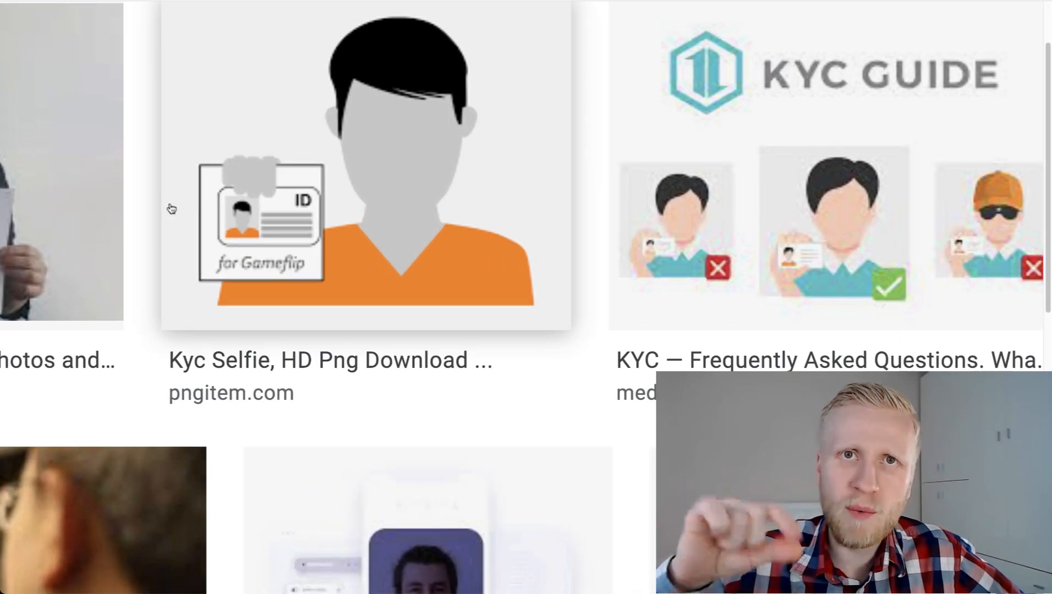
Scroll through Google Images results of people holding an ID beside their face for KYC
scroll(up, 3)
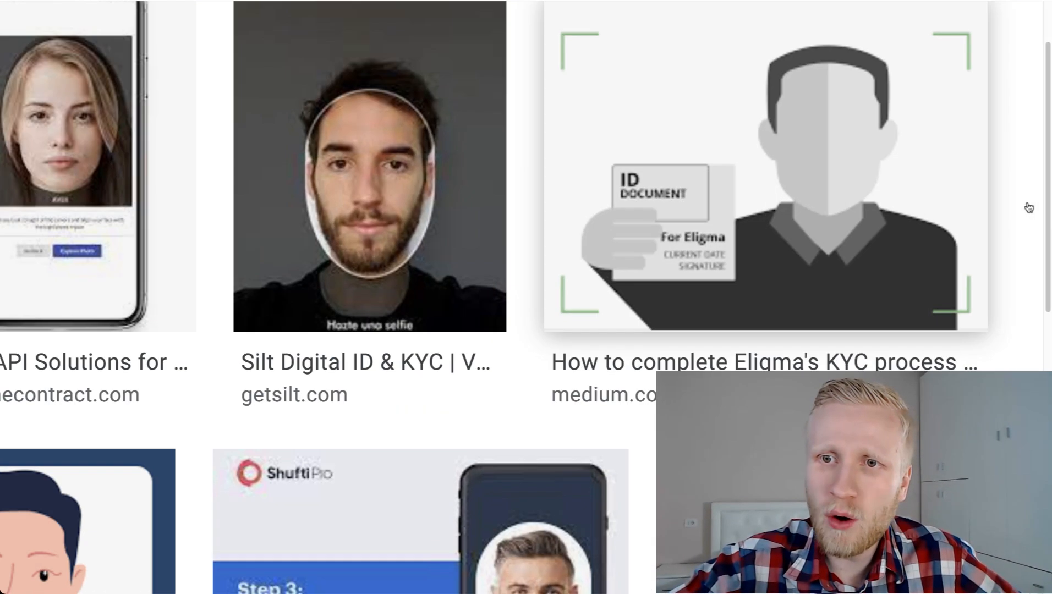
scroll(up, 3)
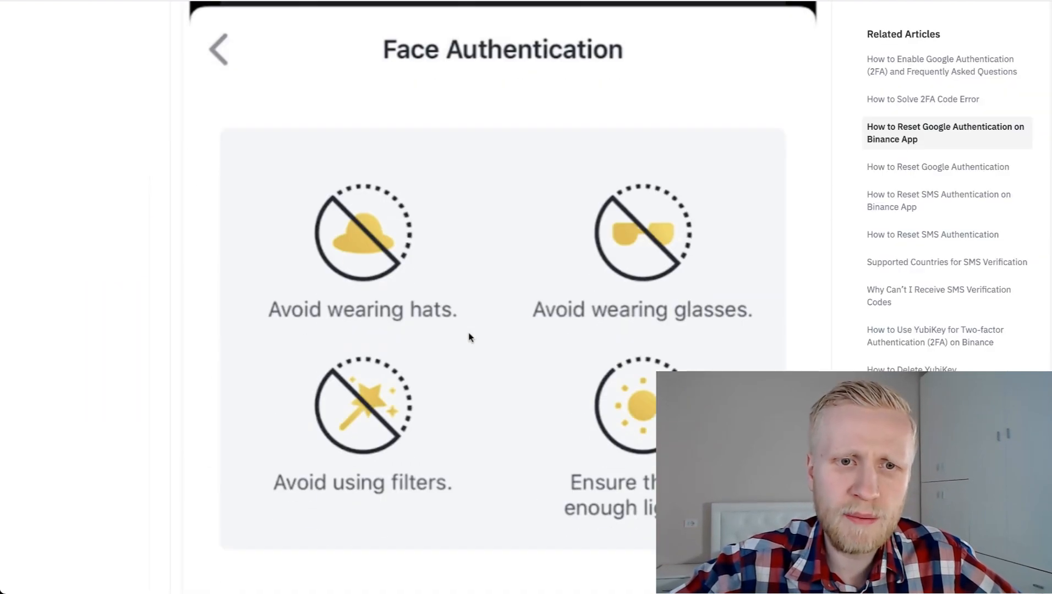
Acknowledge the EEA national registration notice in the Binance support chat
scroll(down, 3)
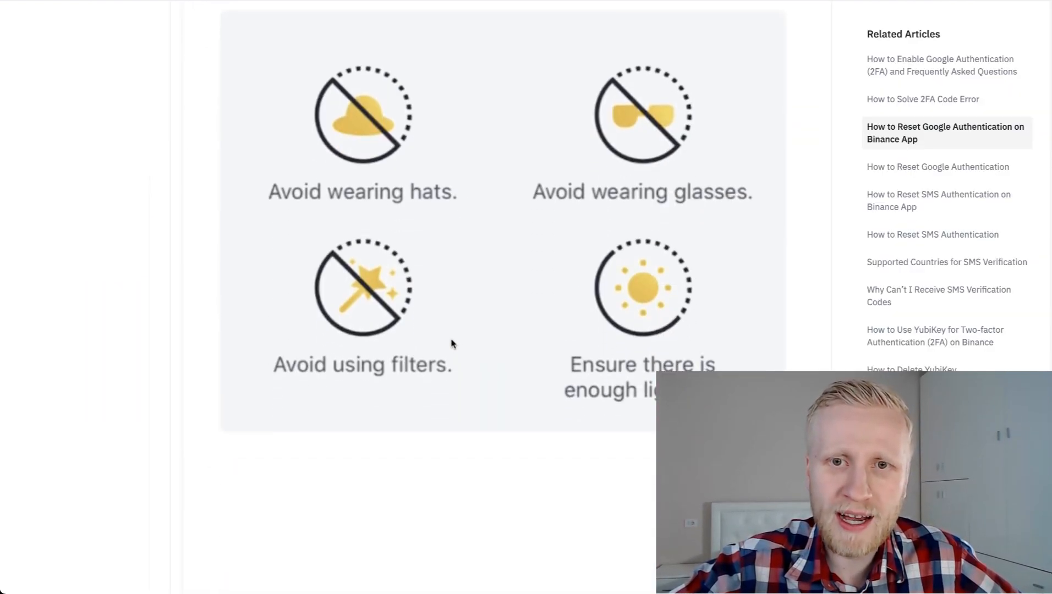
scroll(down, 3)
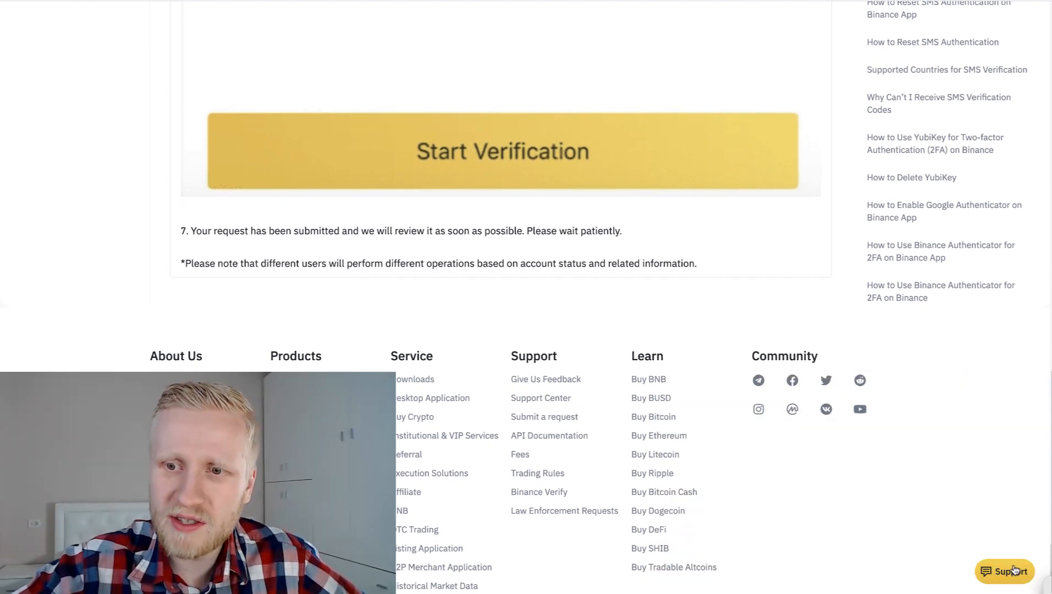
click(1005, 572)
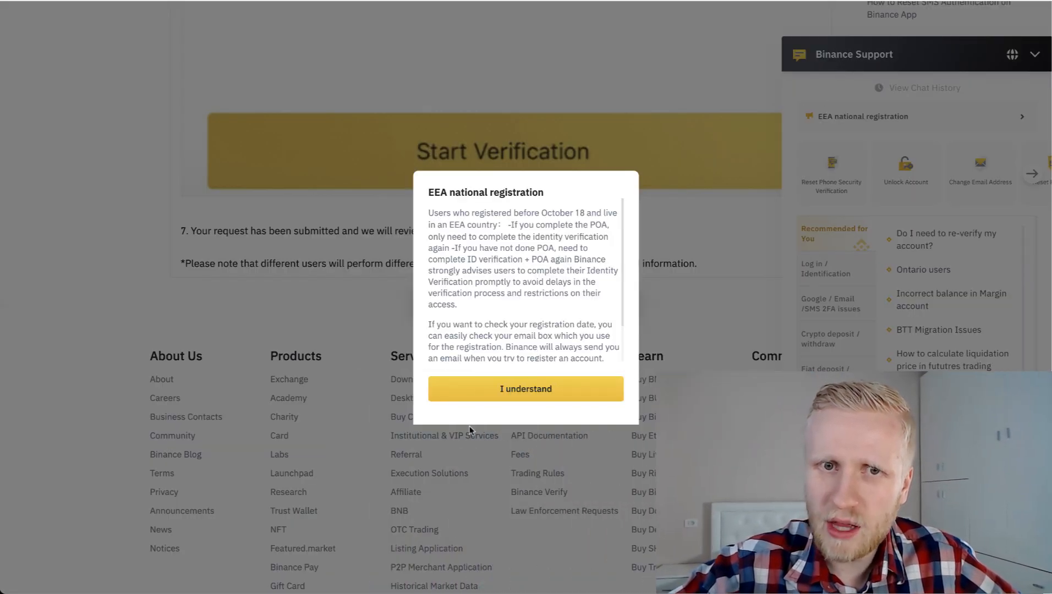
click(525, 389)
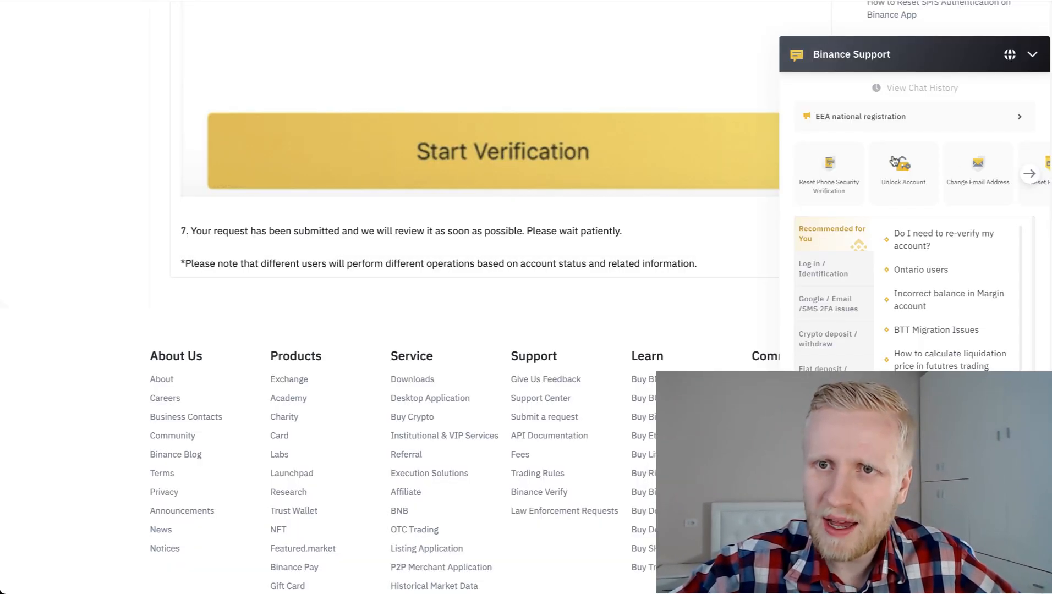
Browse the next set of Binance support topics and move on to the Coinbase troubleshooting page
click(1029, 173)
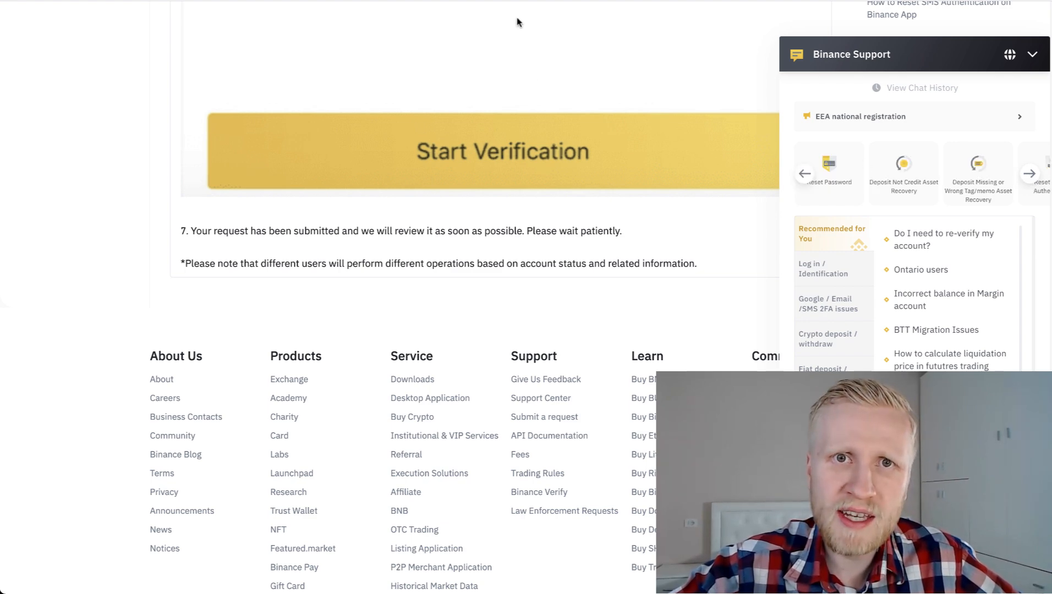
click(501, 151)
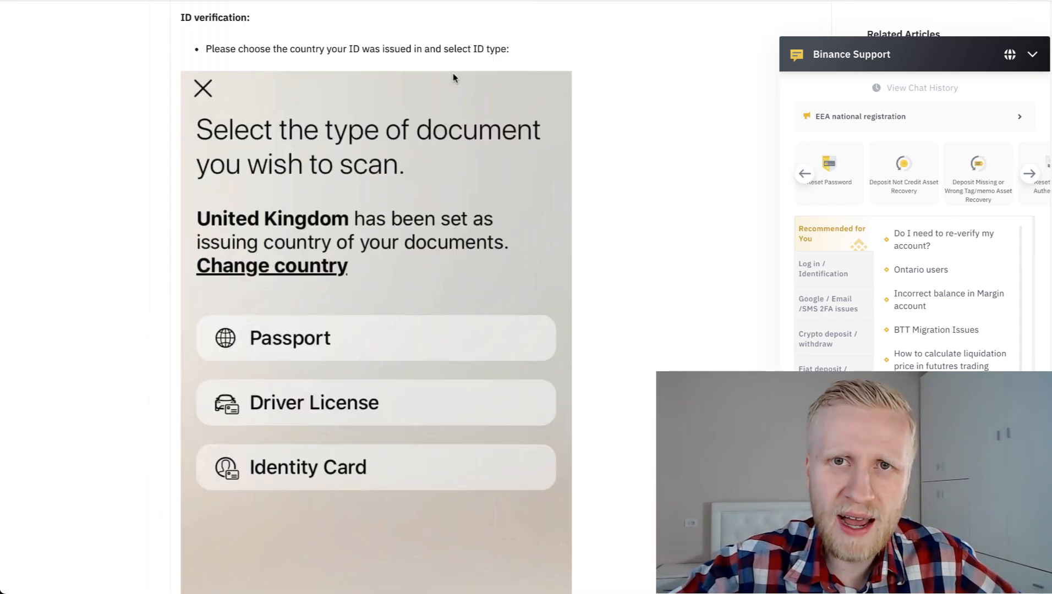
click(203, 89)
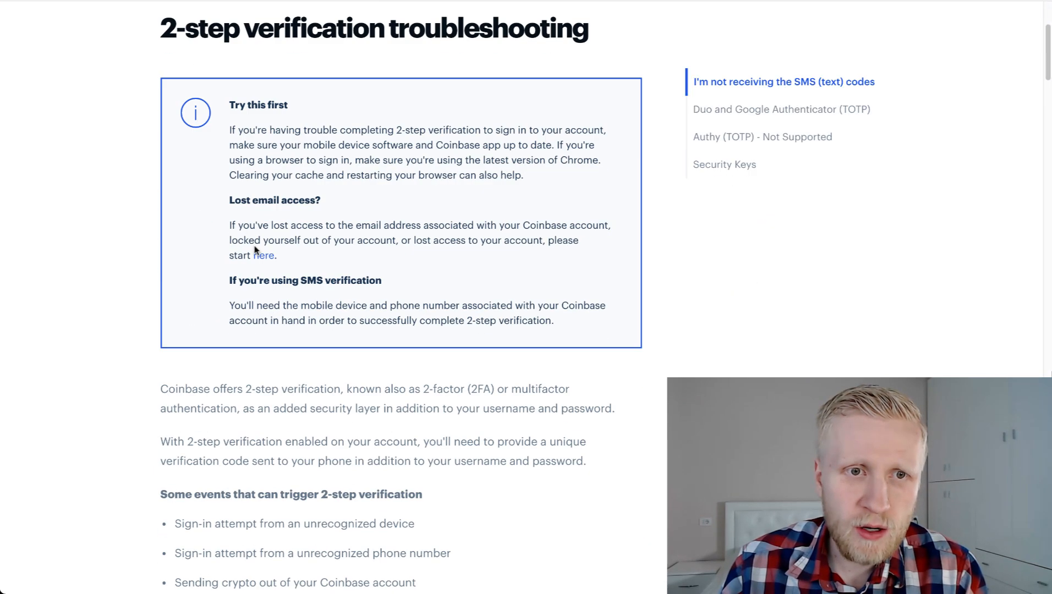
Scroll the Coinbase page to the "I lost or broke my security key" section
scroll(down, 3)
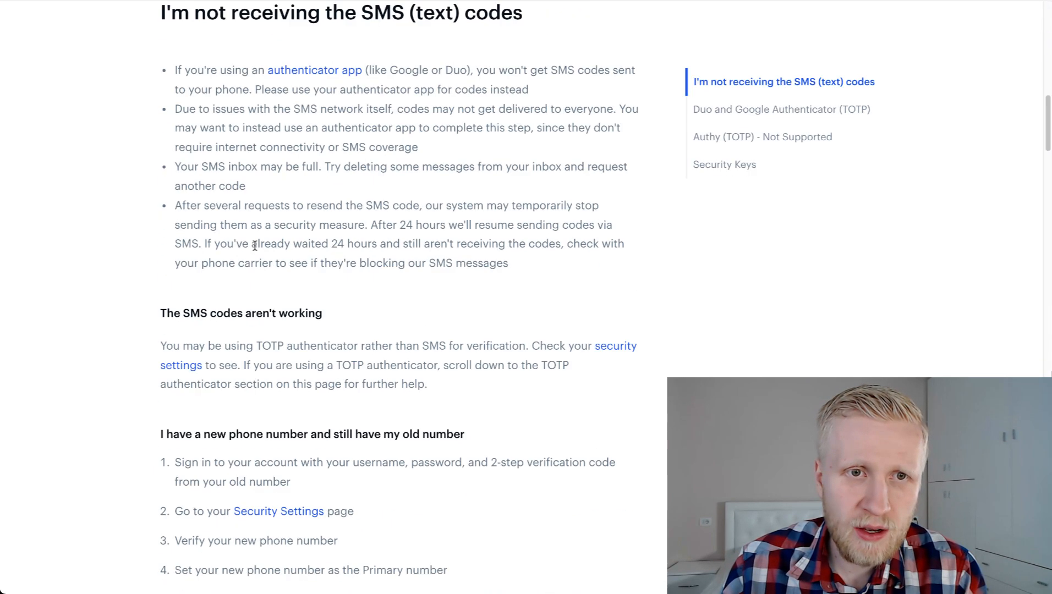
scroll(down, 3)
text(support)
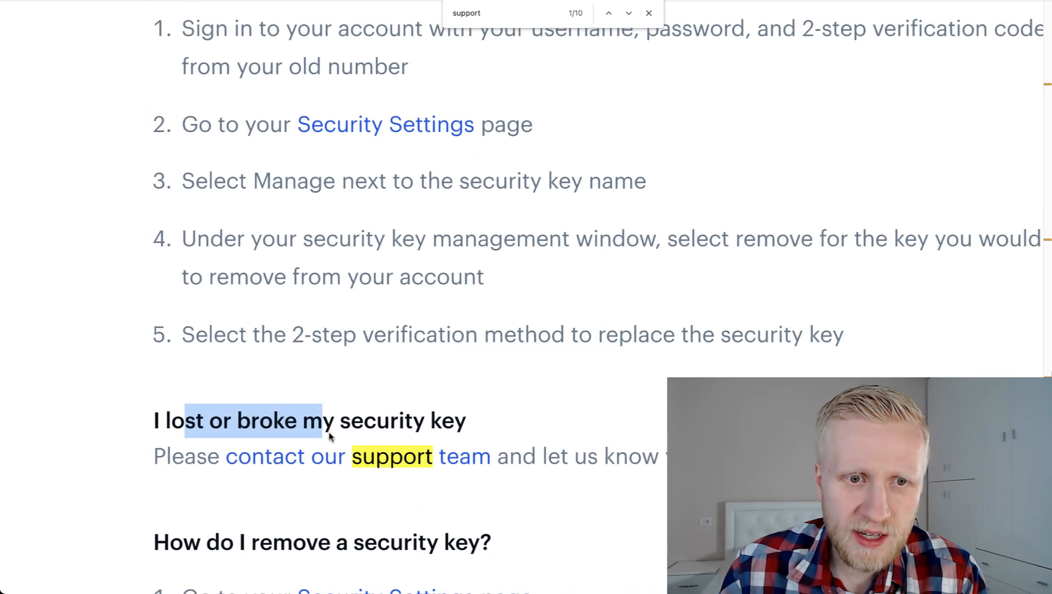
scroll(up, 3)
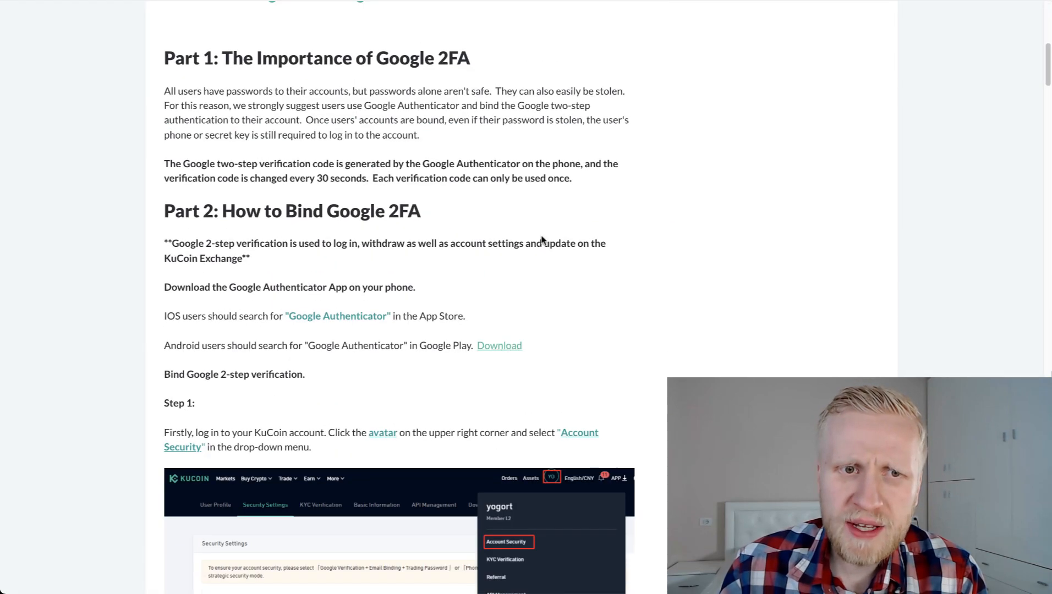
Review the KuCoin and Gate.io articles and reach Bybit's Step 2 email template, selecting the word unbinding
scroll(down, 3)
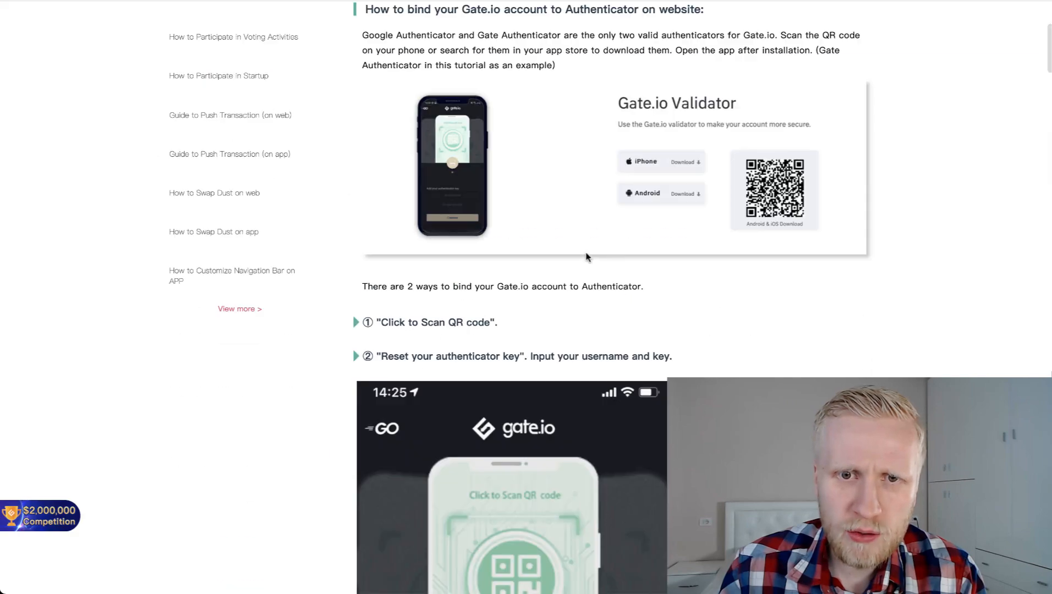
scroll(down, 3)
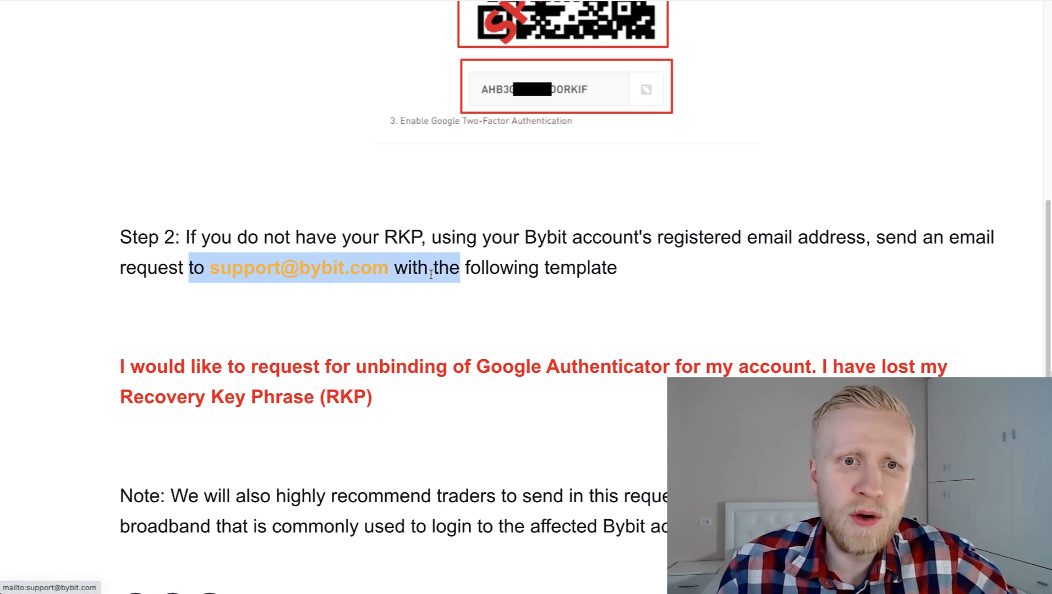
scroll(down, 3)
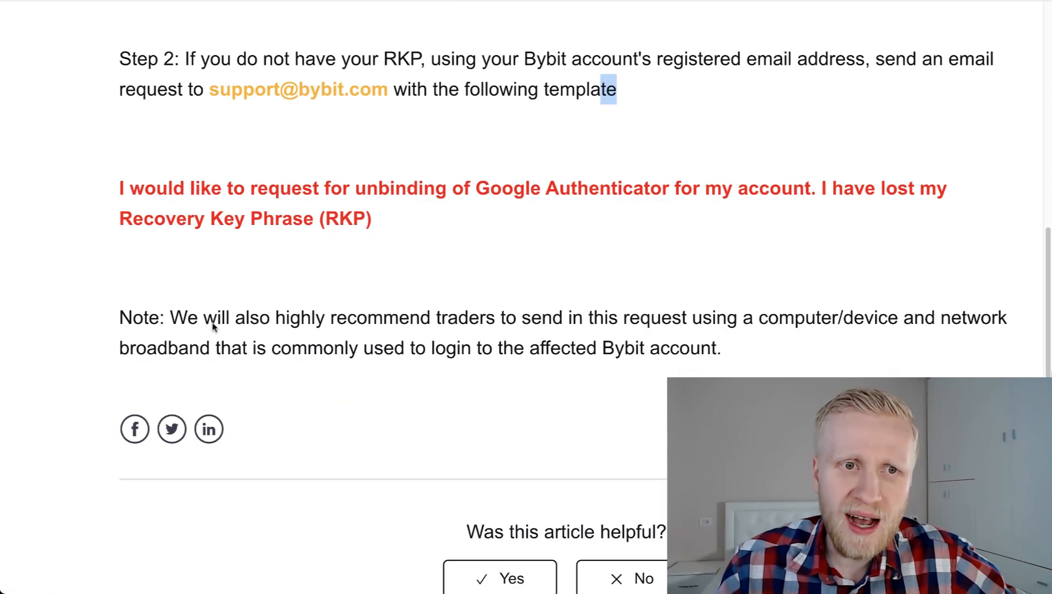
double_click(401, 188)
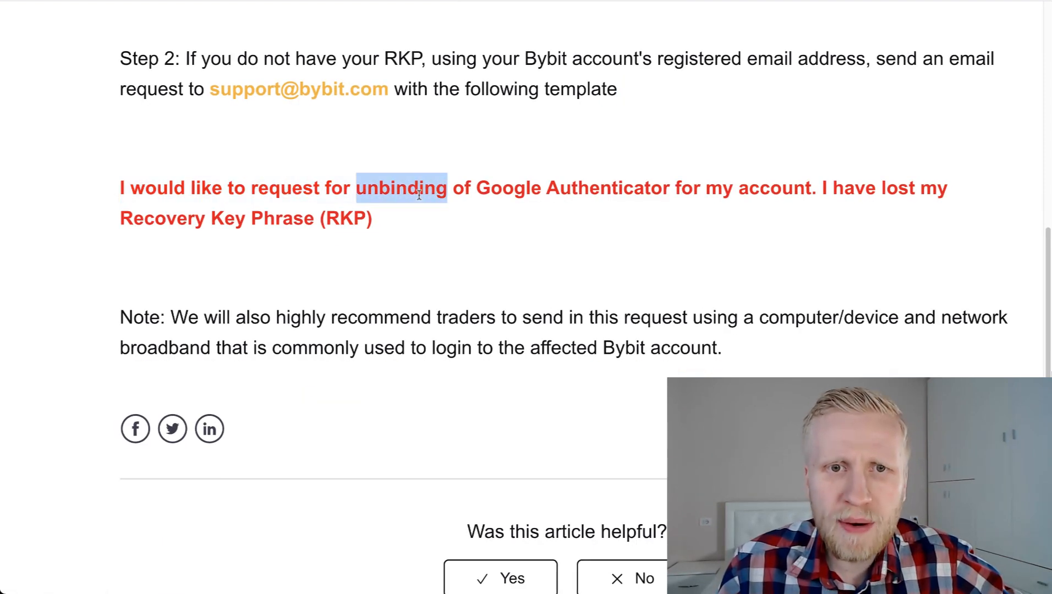
mouse_move(883, 212)
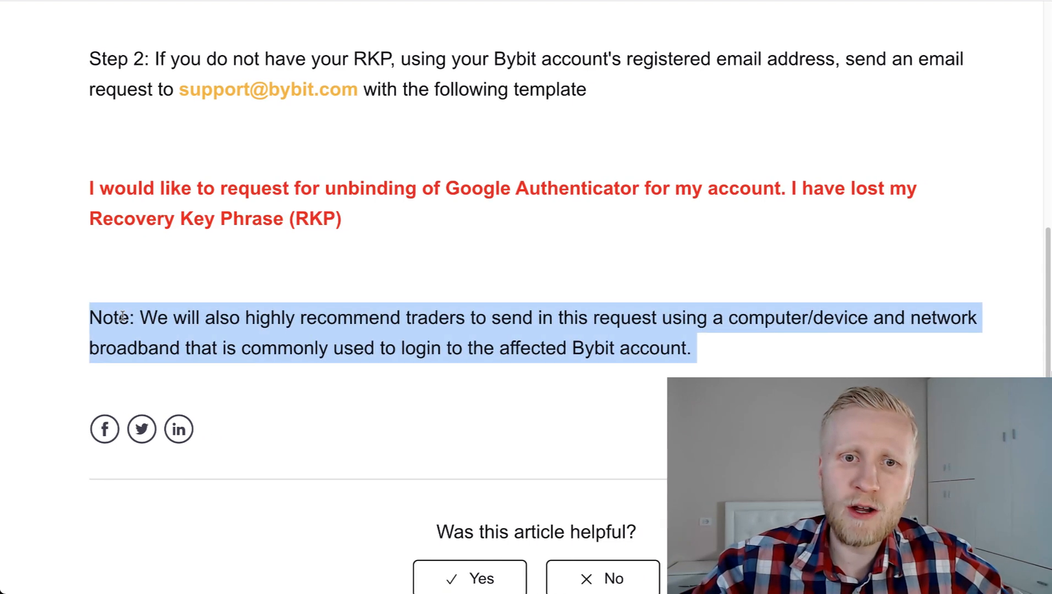
scroll(down, 3)
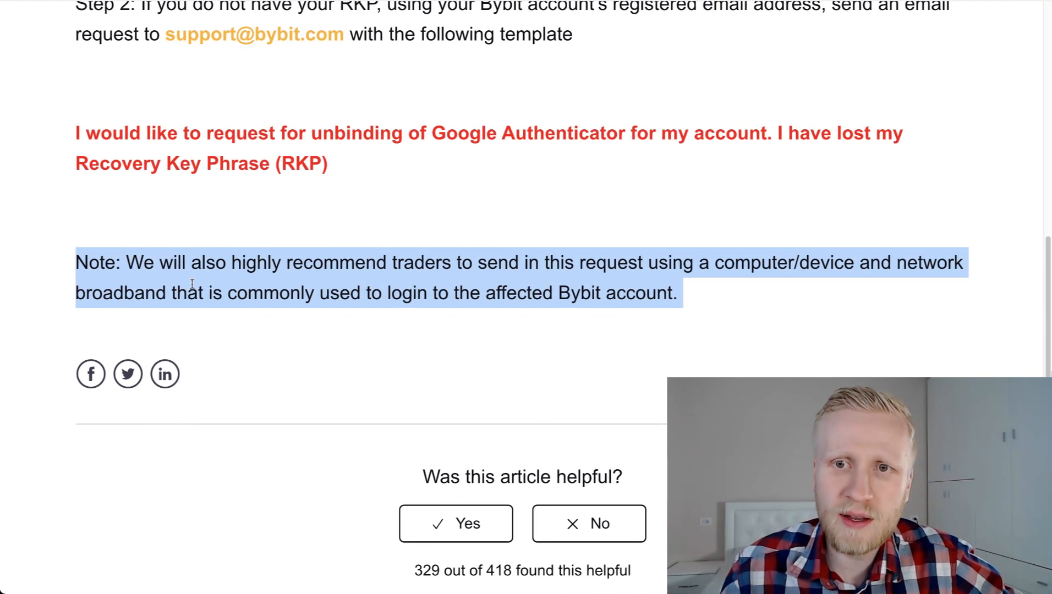
click(141, 293)
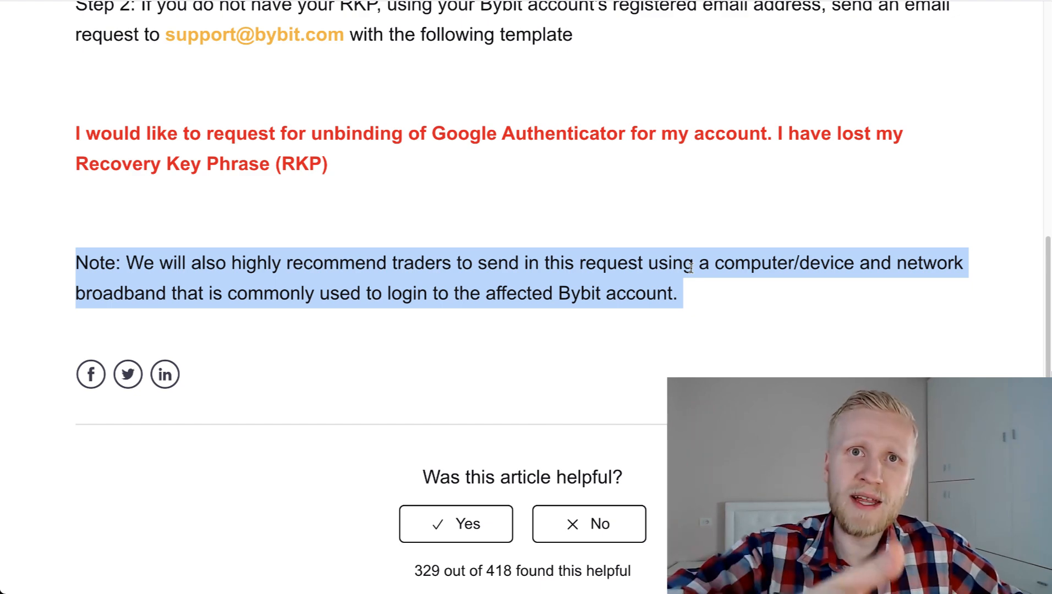
scroll(down, 3)
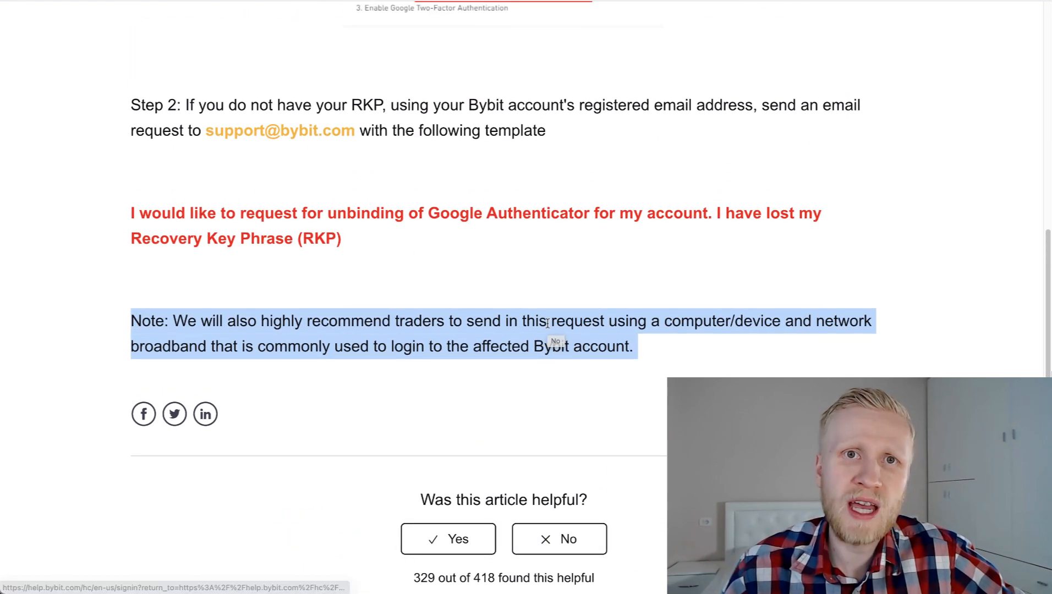
mouse_move(647, 346)
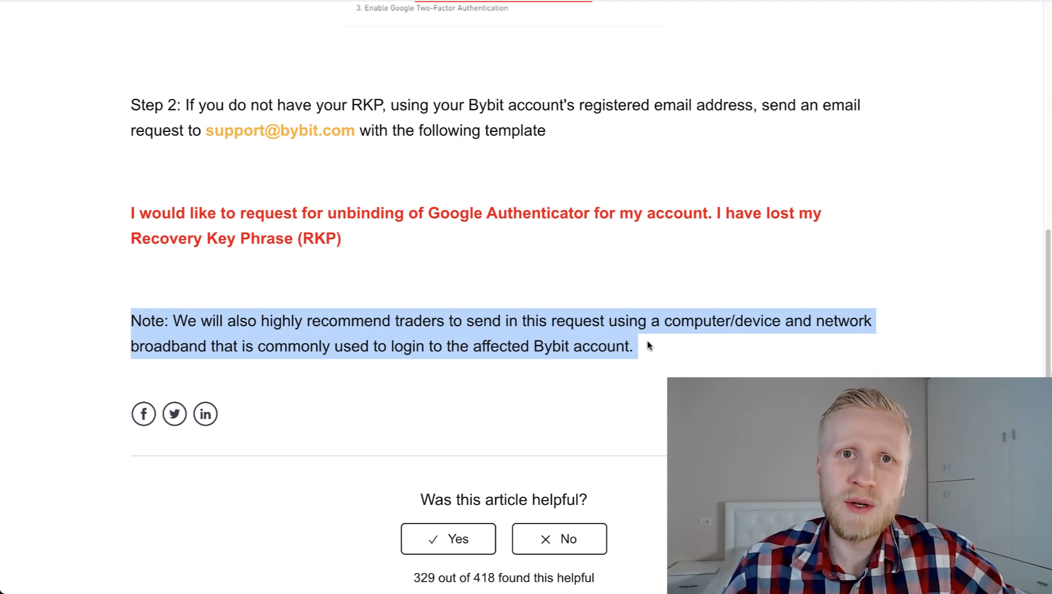
scroll(up, 3)
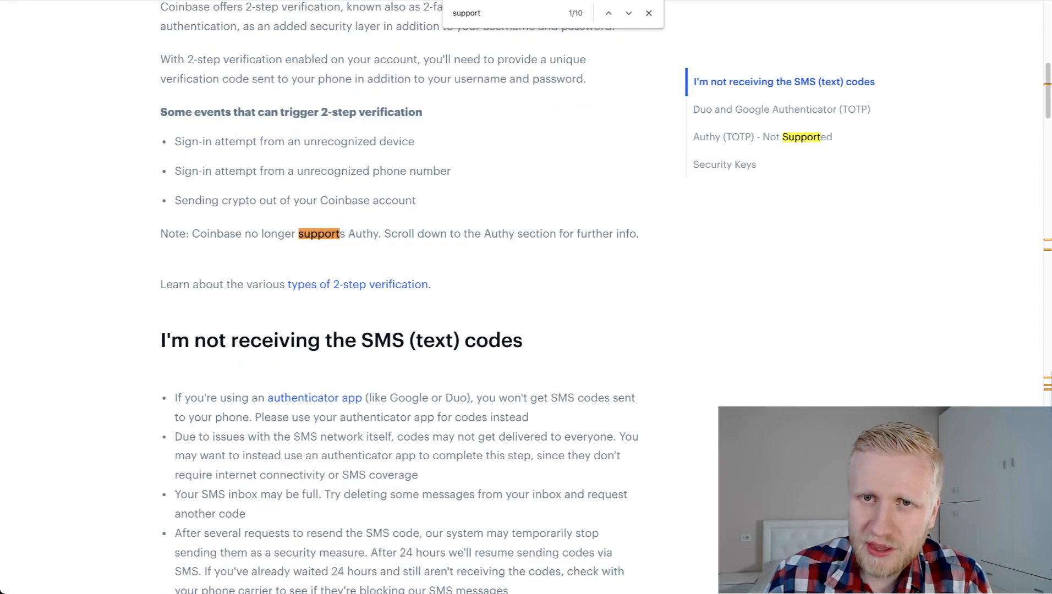
Search Google Images for "trezor" and "blockstream jade" hardware wallets
scroll(up, 3)
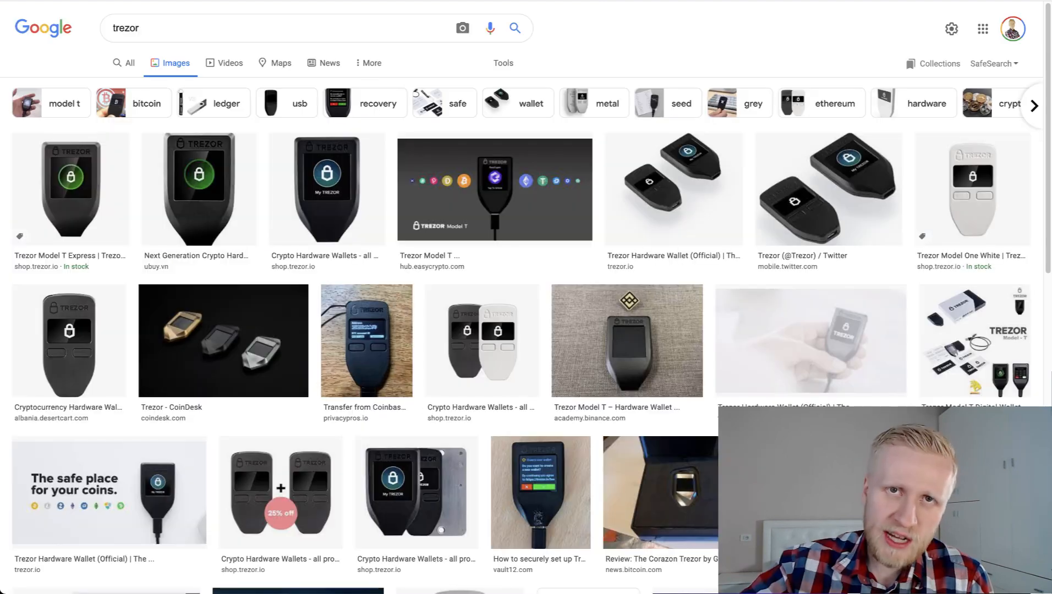
text(blockstream jade)
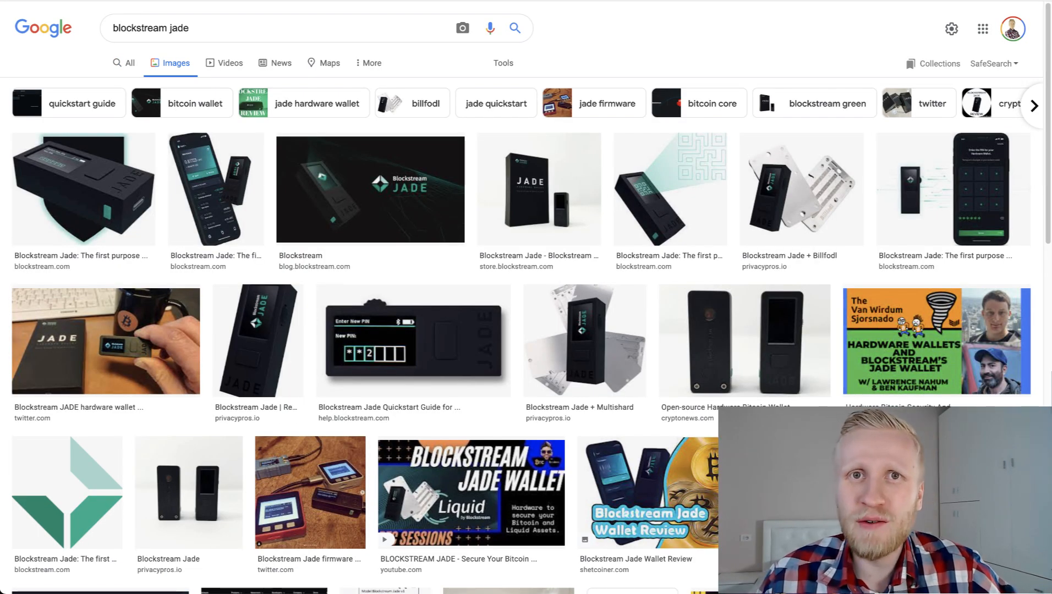
mouse_move(569, 10)
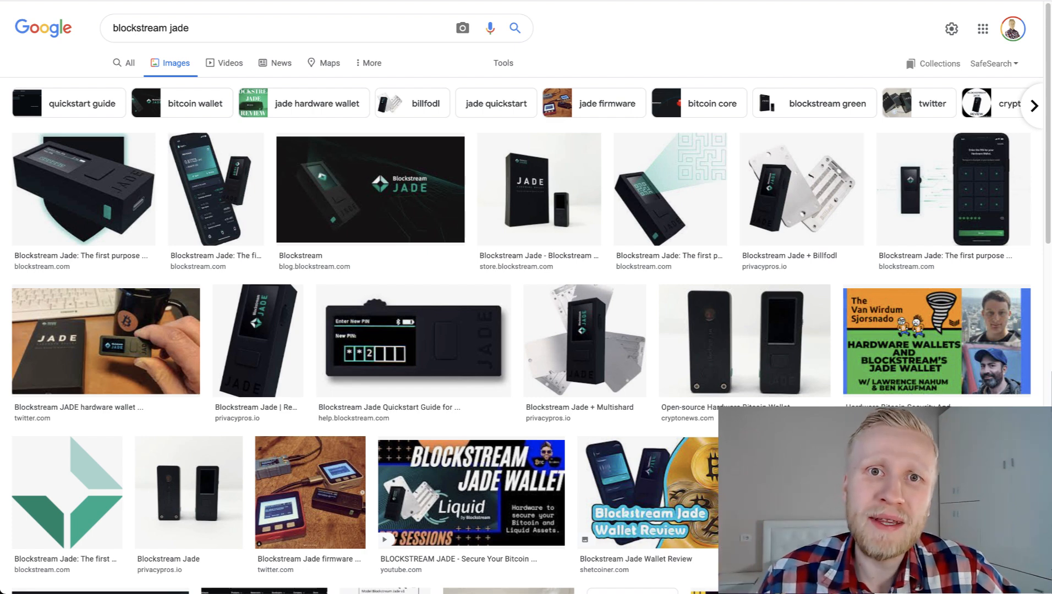
text(trezor)
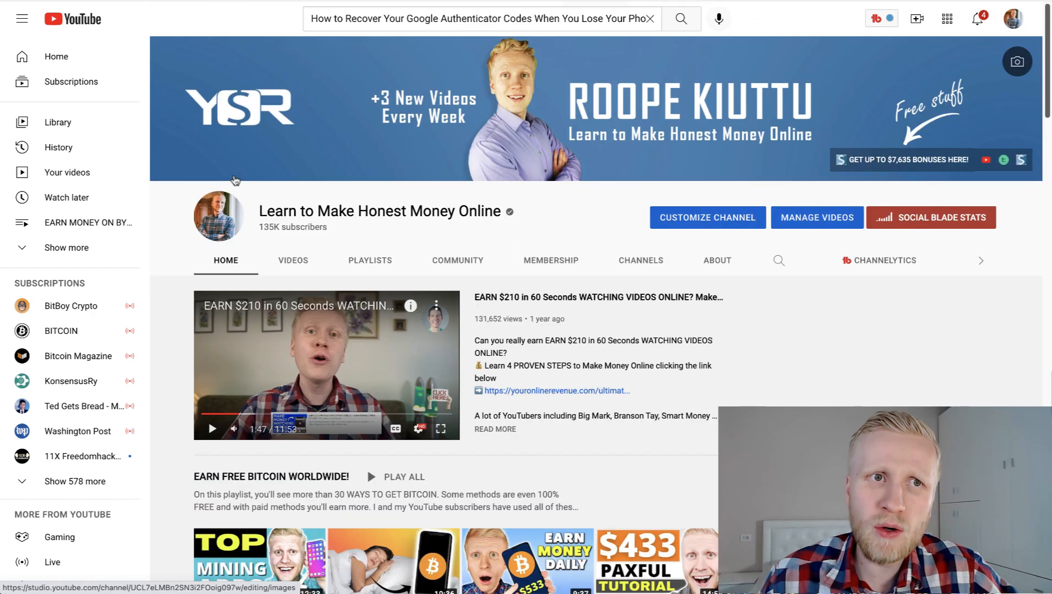
Open the "How to Get Cryptocurrency for FREE" video and view its description link and pinned comment
scroll(down, 3)
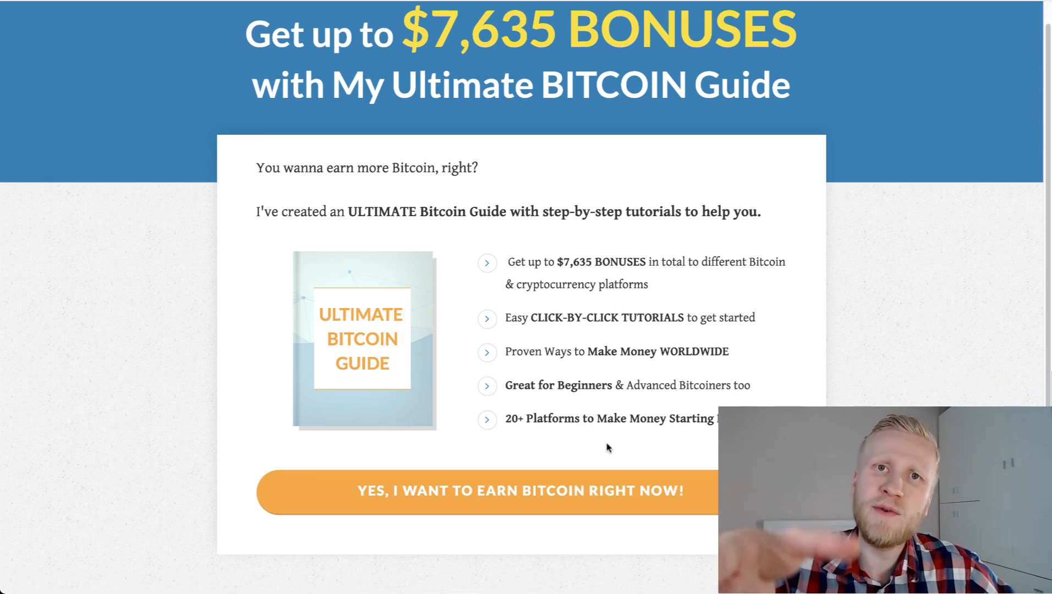
mouse_move(383, 203)
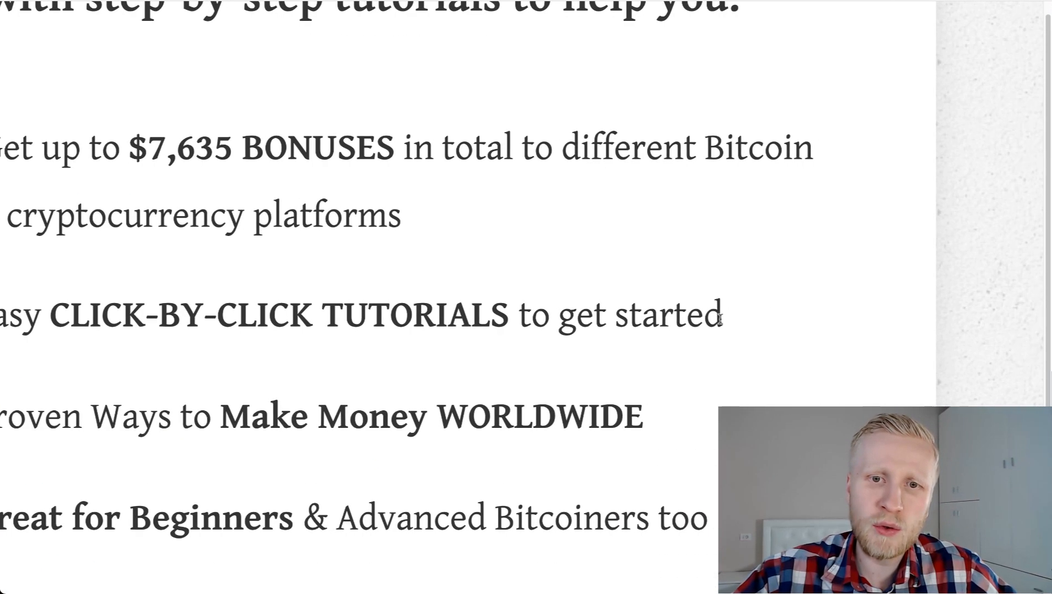
scroll(down, 3)
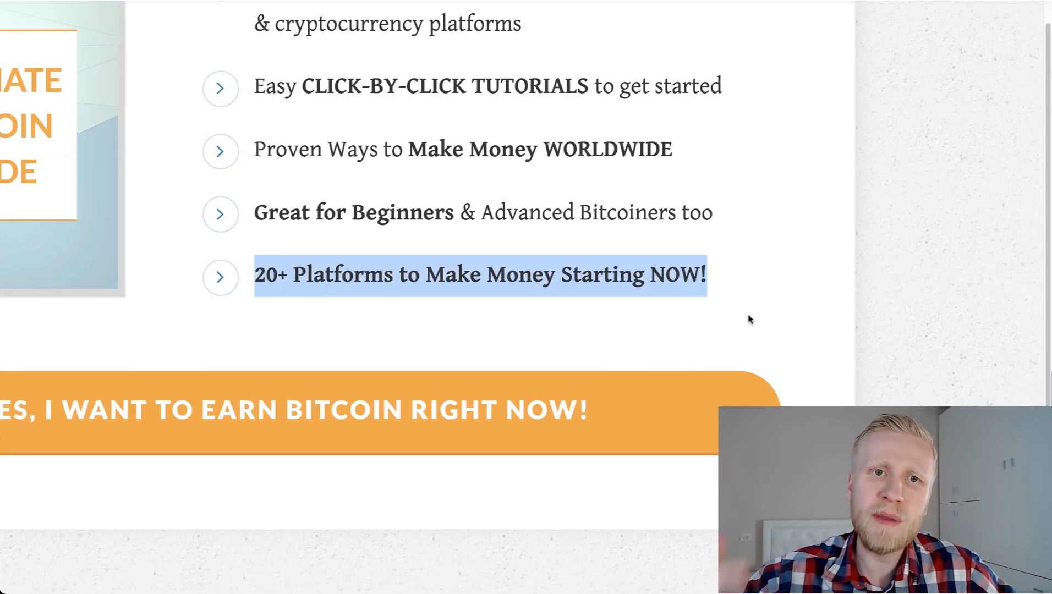
scroll(up, 3)
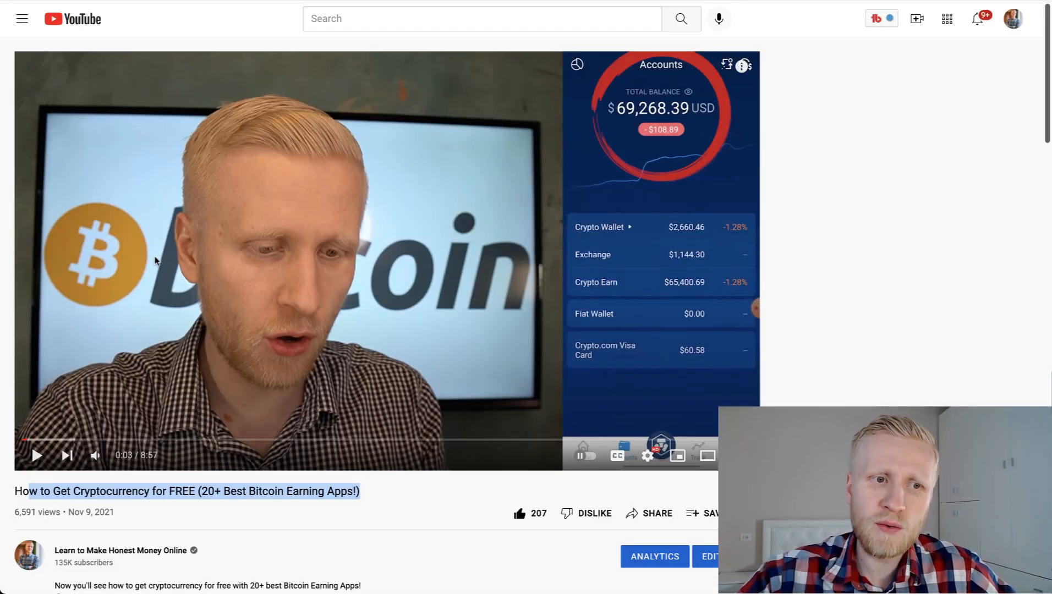
scroll(down, 3)
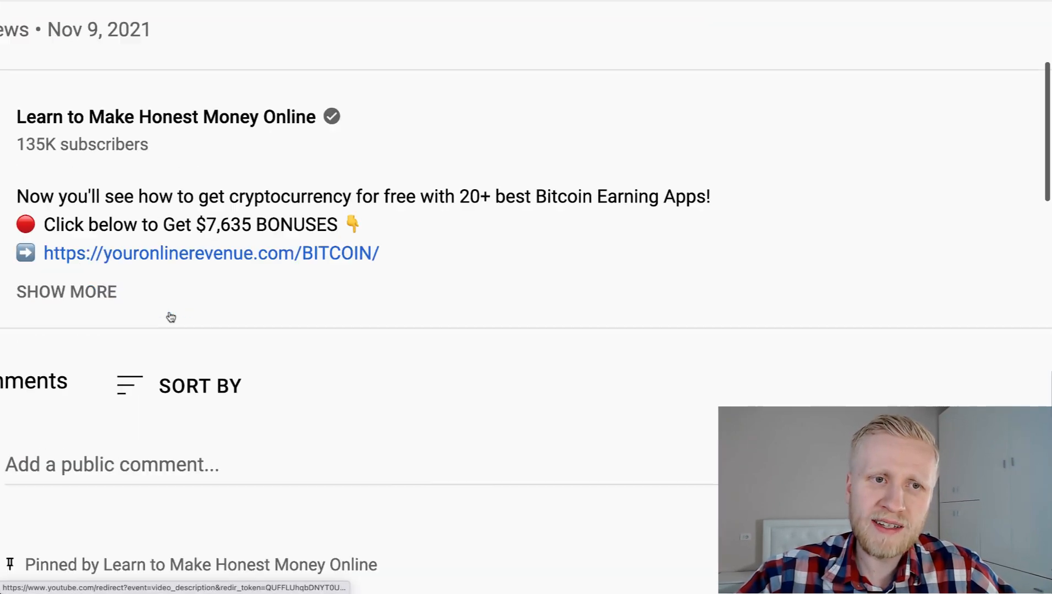
scroll(up, 3)
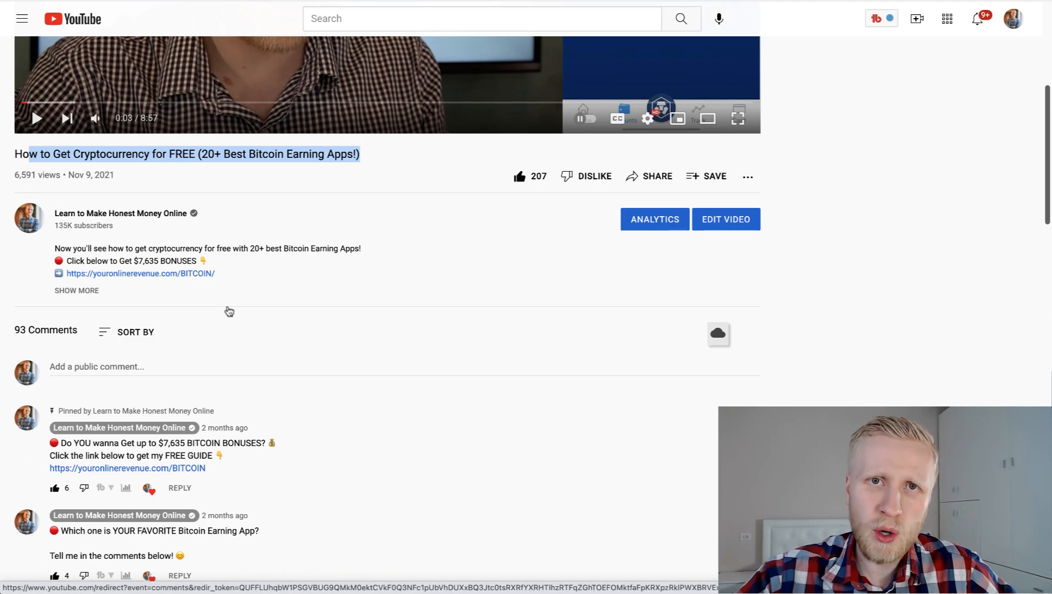